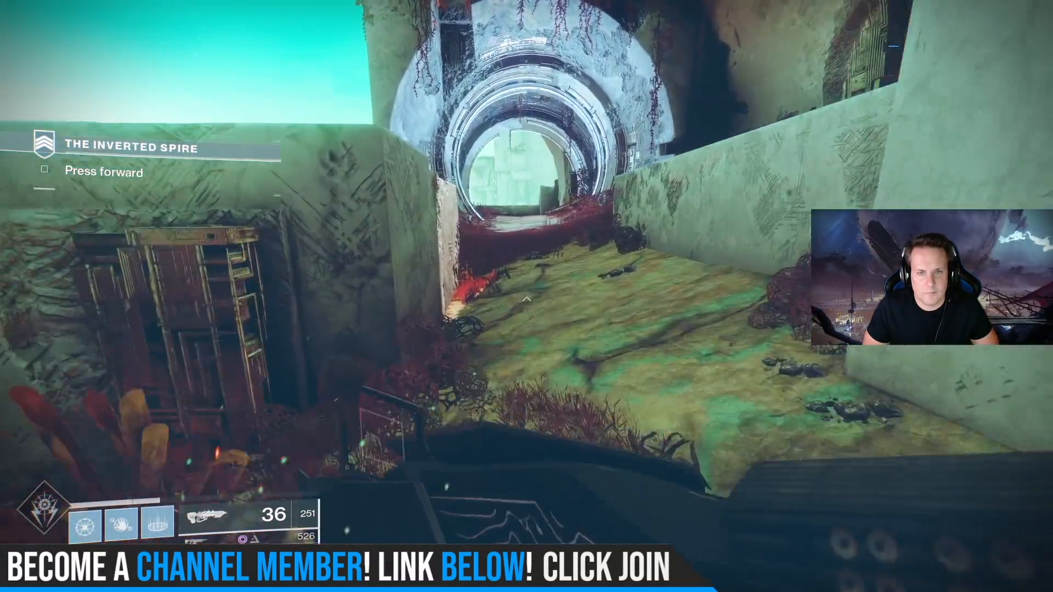
Step: Play Destiny 2, moving forward and shooting at the enemies ahead
{"action": "key", "text": "w"}
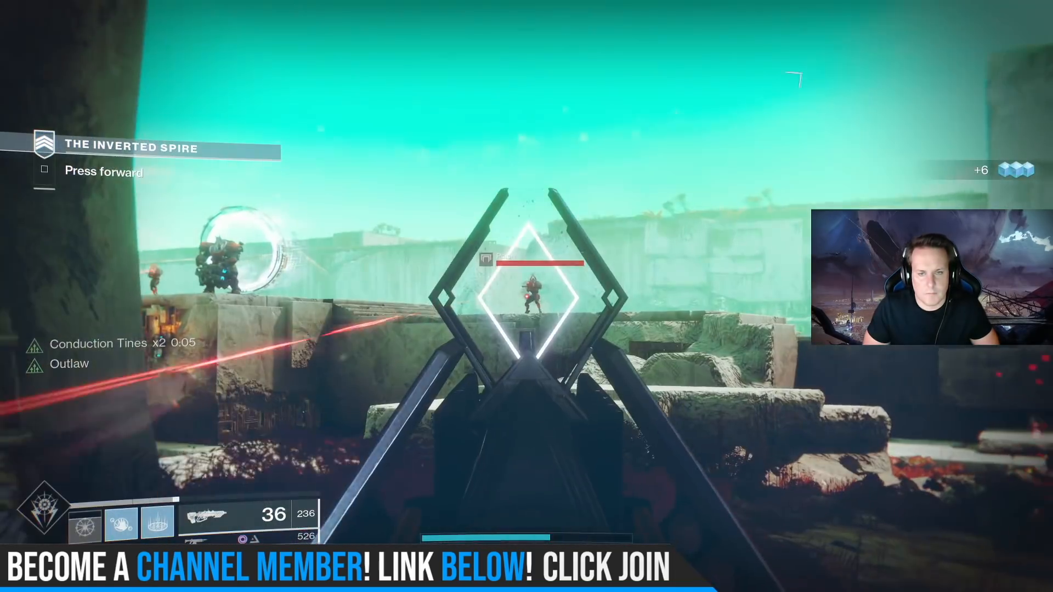
{"action": "left_click", "coordinate": [530, 294]}
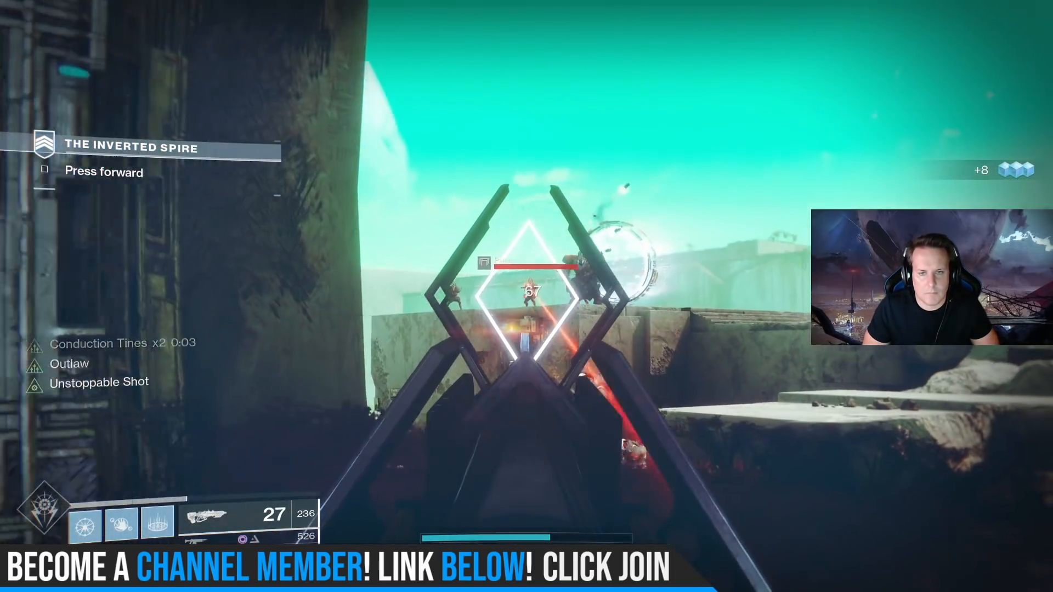
{"action": "left_click", "coordinate": [527, 294]}
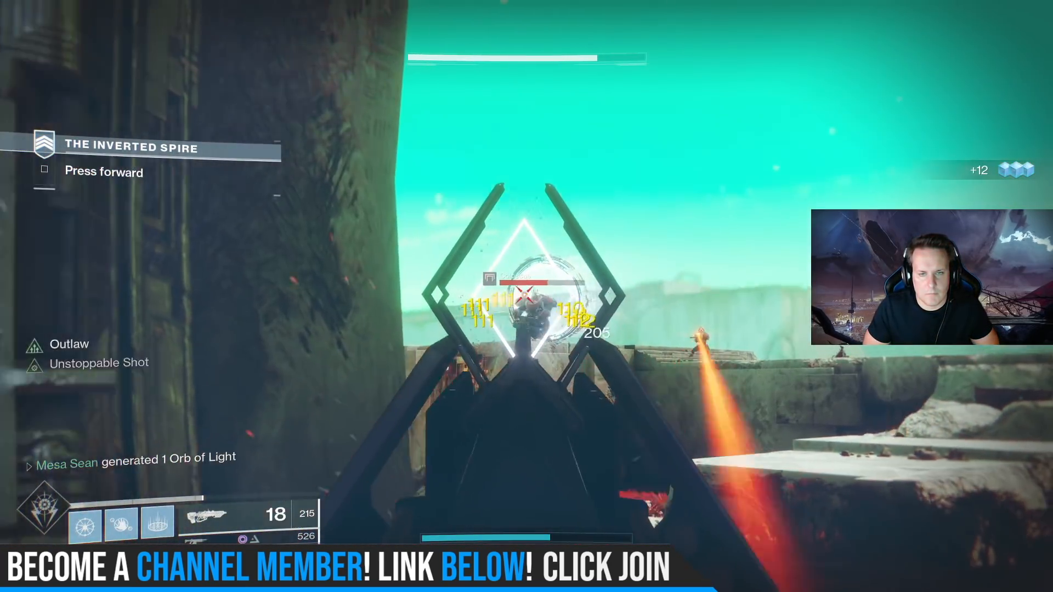
{"action": "left_click", "coordinate": [526, 288]}
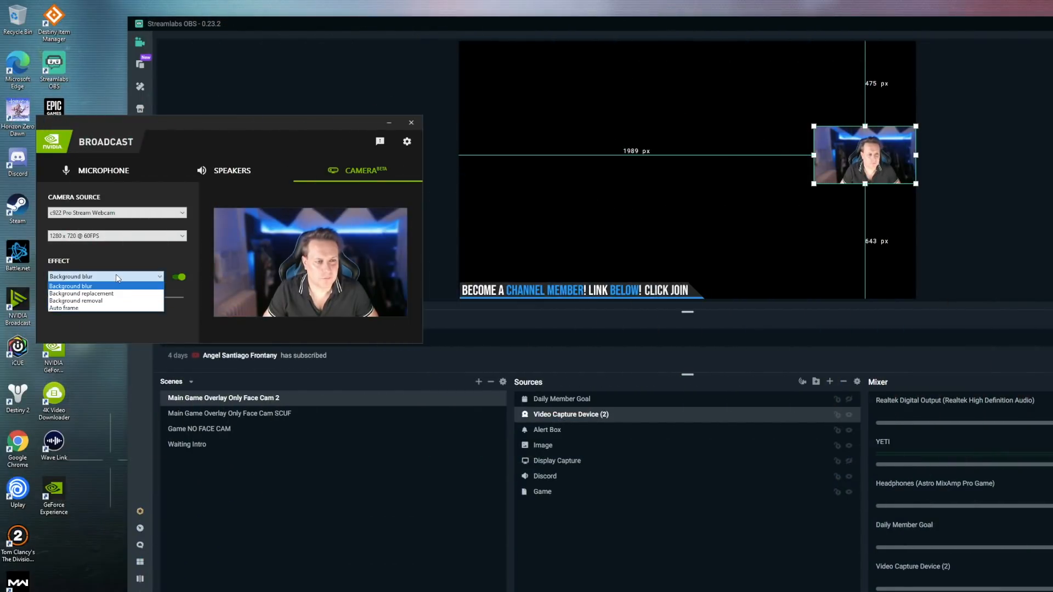
{"action": "mouse_move", "coordinate": [64, 308]}
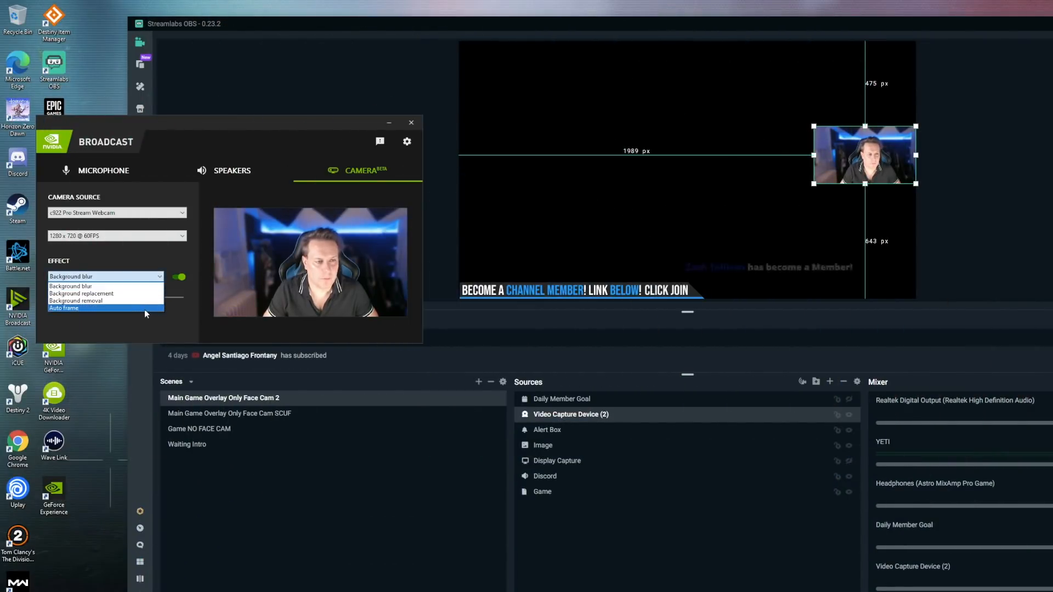
Step: Select the Auto frame effect and try several zoom levels, ending at minimum zoom
{"action": "left_click", "coordinate": [63, 308]}
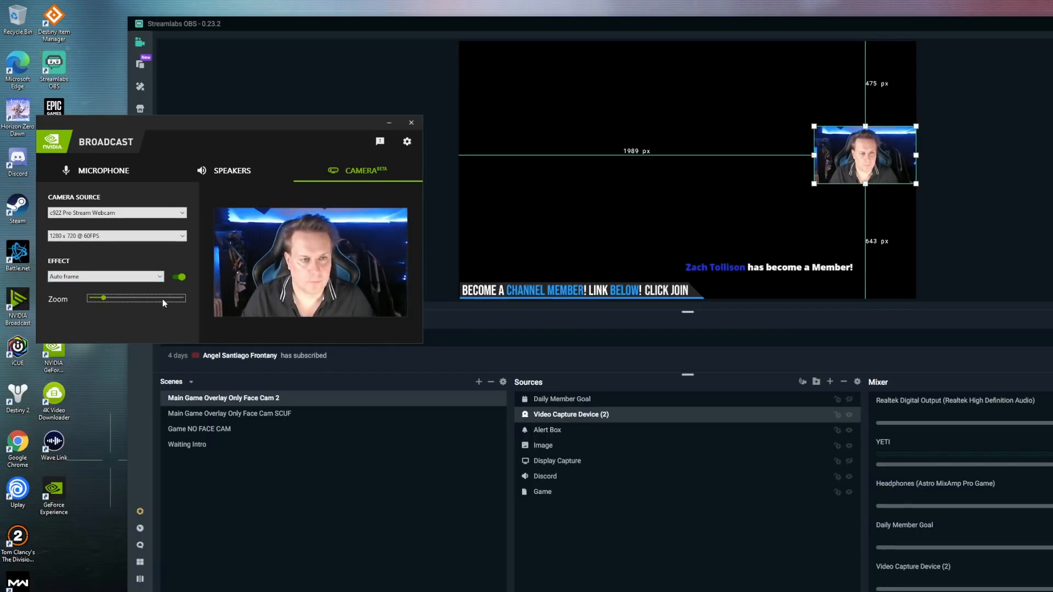
{"action": "left_click_drag", "start_coordinate": [98, 299], "coordinate": [157, 298]}
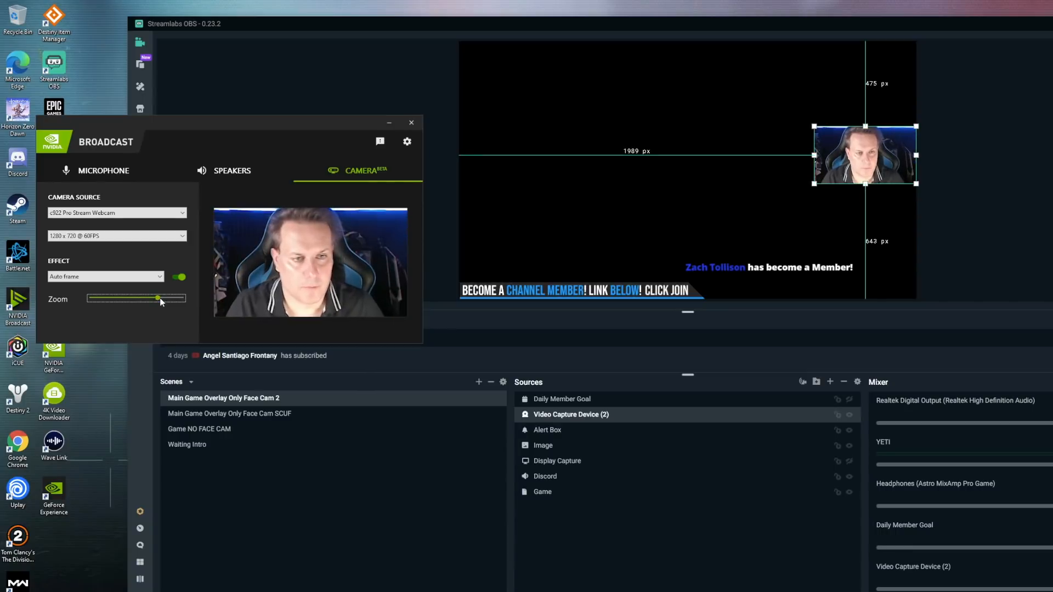
{"action": "left_click_drag", "start_coordinate": [157, 299], "coordinate": [139, 298]}
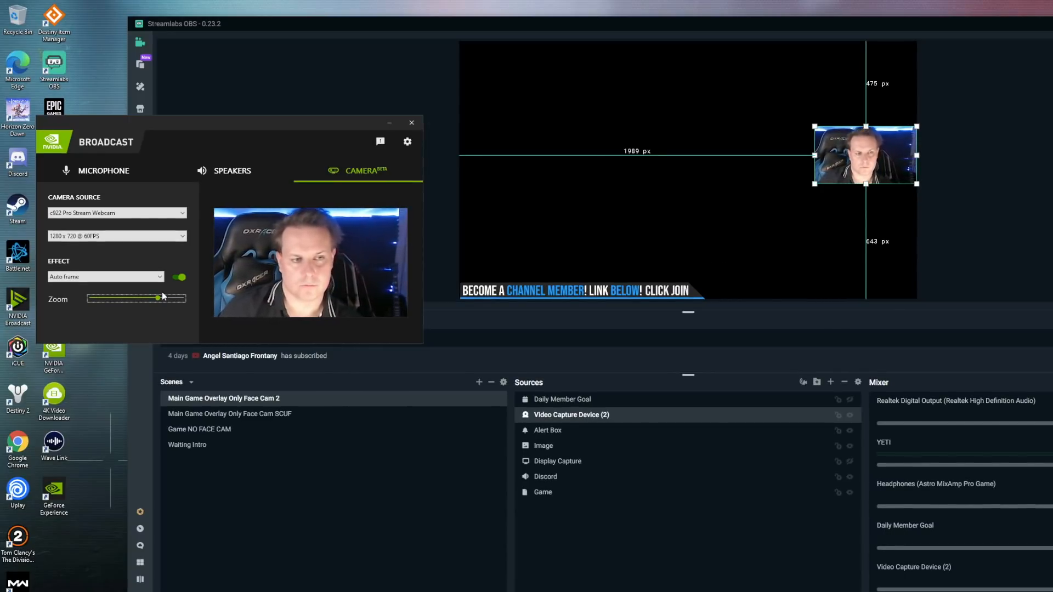
{"action": "left_click_drag", "start_coordinate": [162, 297], "coordinate": [157, 298]}
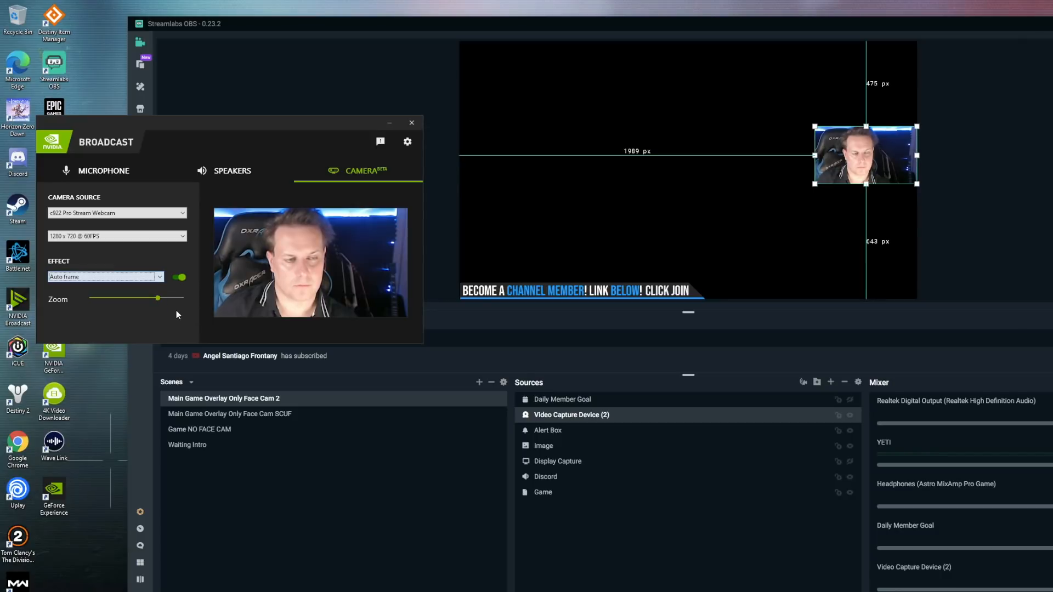
{"action": "left_click_drag", "start_coordinate": [158, 299], "coordinate": [81, 299]}
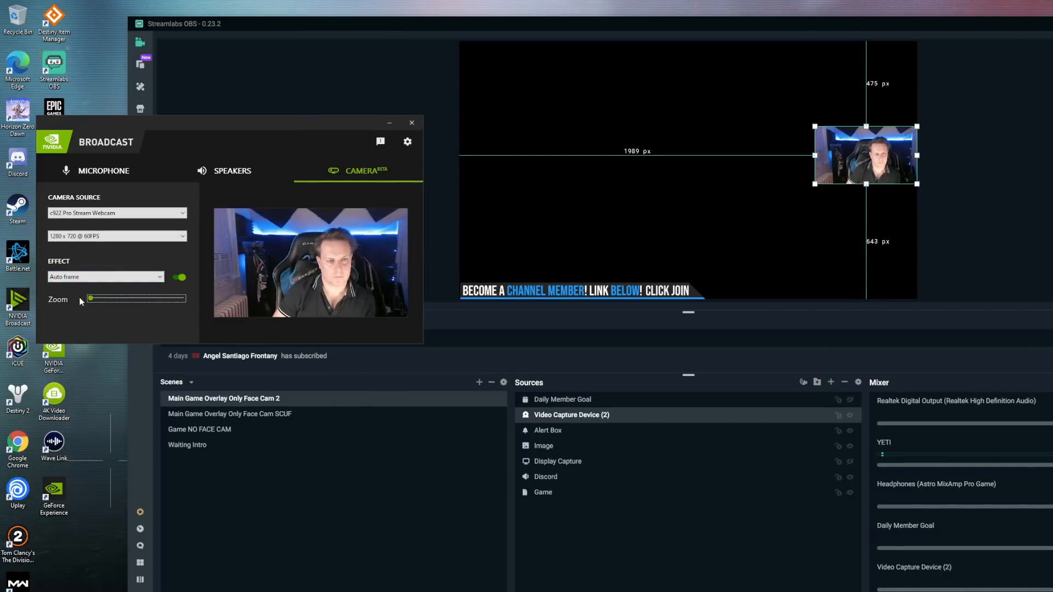
{"action": "left_click_drag", "start_coordinate": [85, 298], "coordinate": [137, 298]}
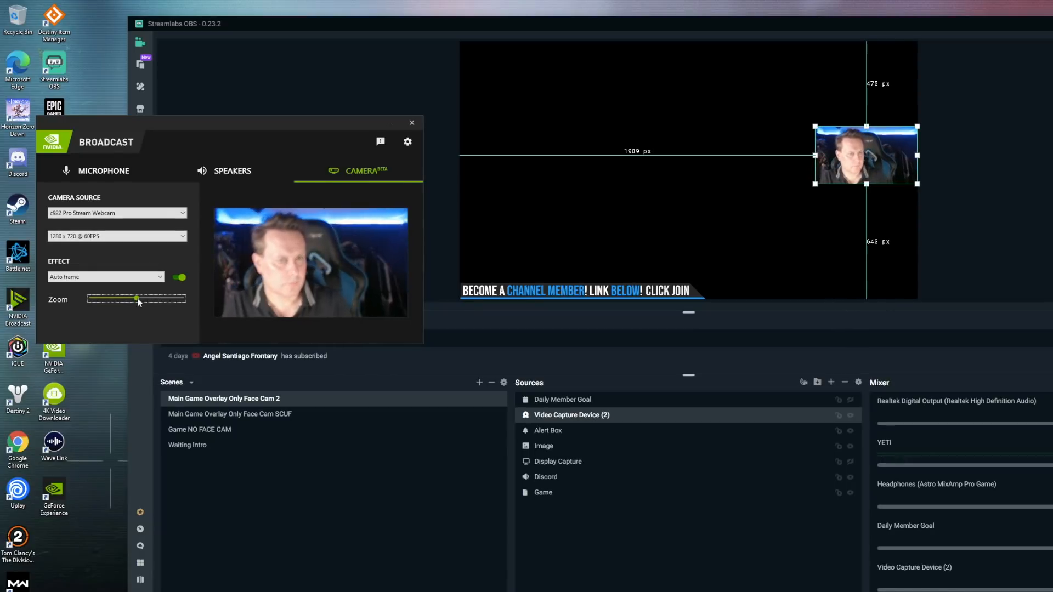
{"action": "left_click_drag", "start_coordinate": [136, 299], "coordinate": [132, 299]}
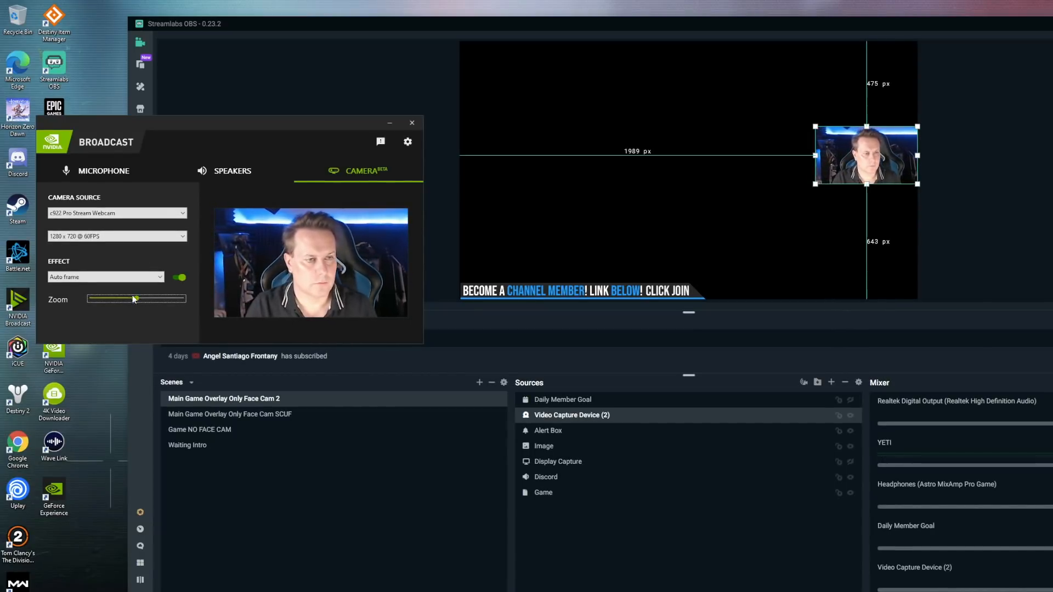
{"action": "left_click_drag", "start_coordinate": [133, 299], "coordinate": [87, 299]}
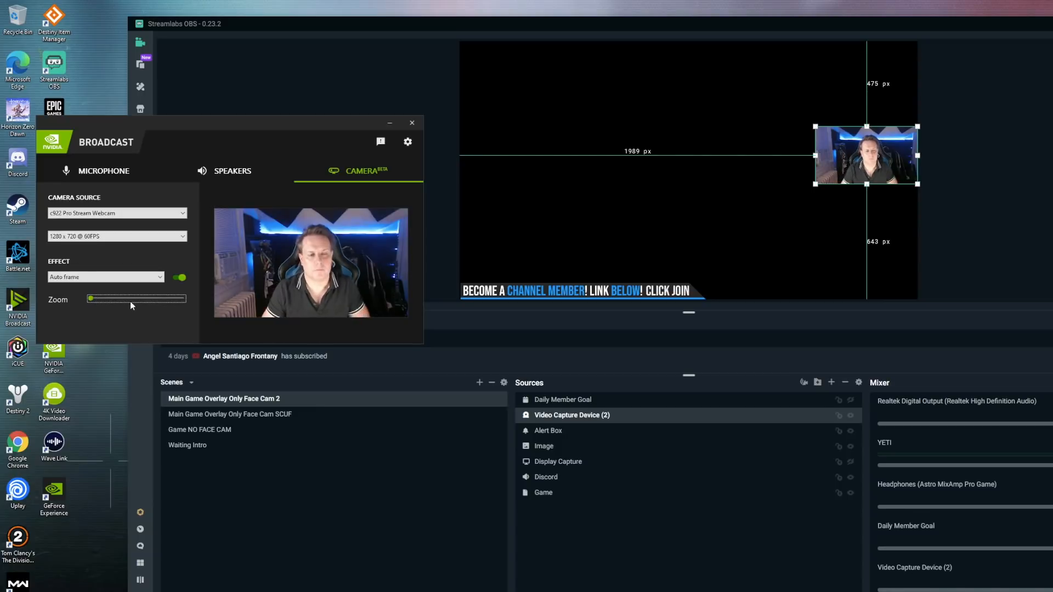
Step: Switch to Background replacement using europa_screenshot_1 from Downloads as the image
{"action": "left_click", "coordinate": [104, 277]}
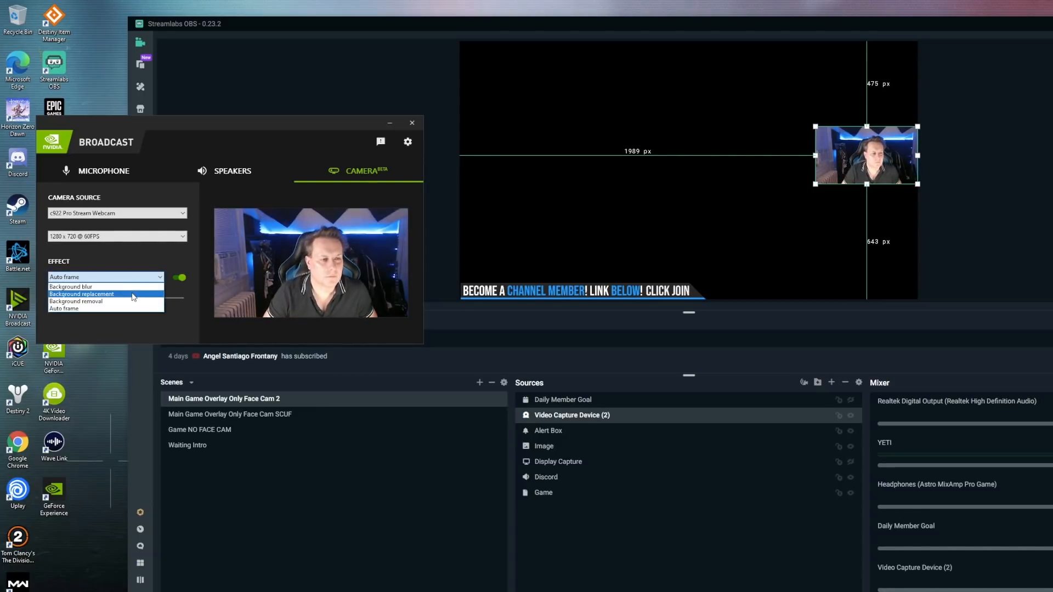
{"action": "left_click", "coordinate": [81, 294]}
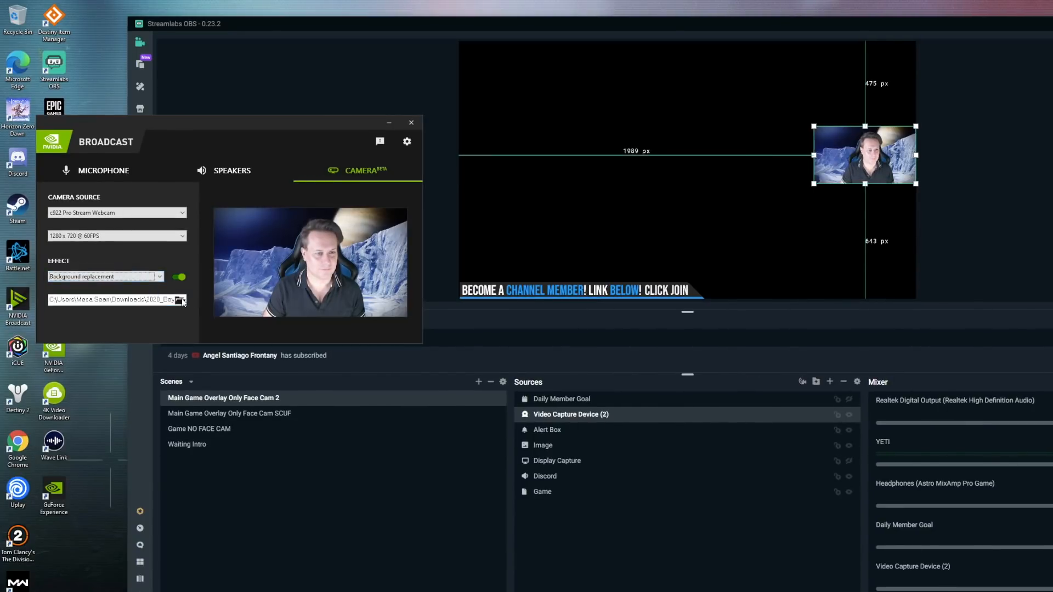
{"action": "left_click", "coordinate": [181, 300]}
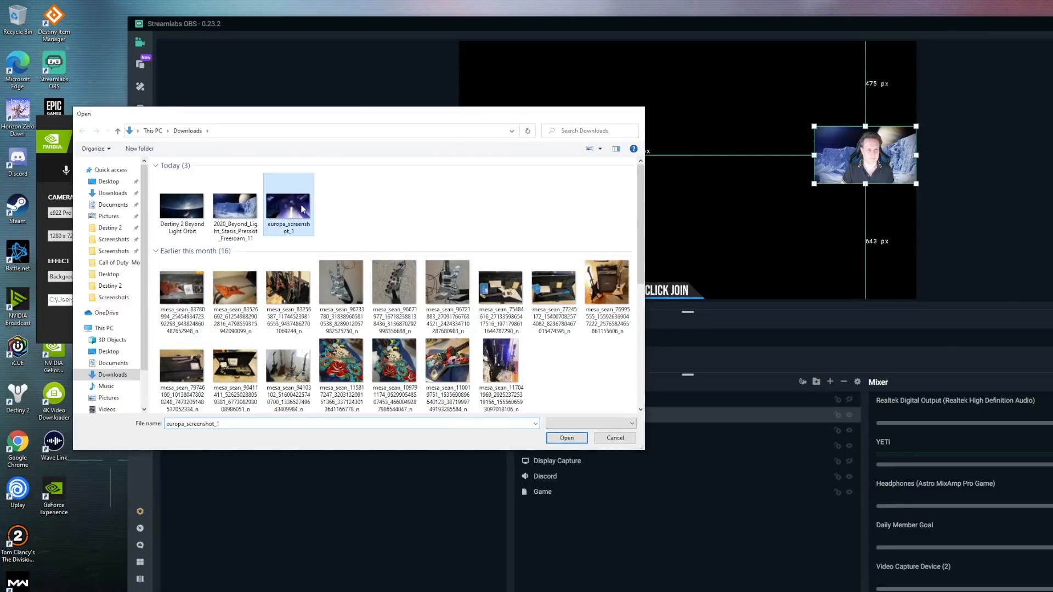
{"action": "left_click", "coordinate": [567, 439]}
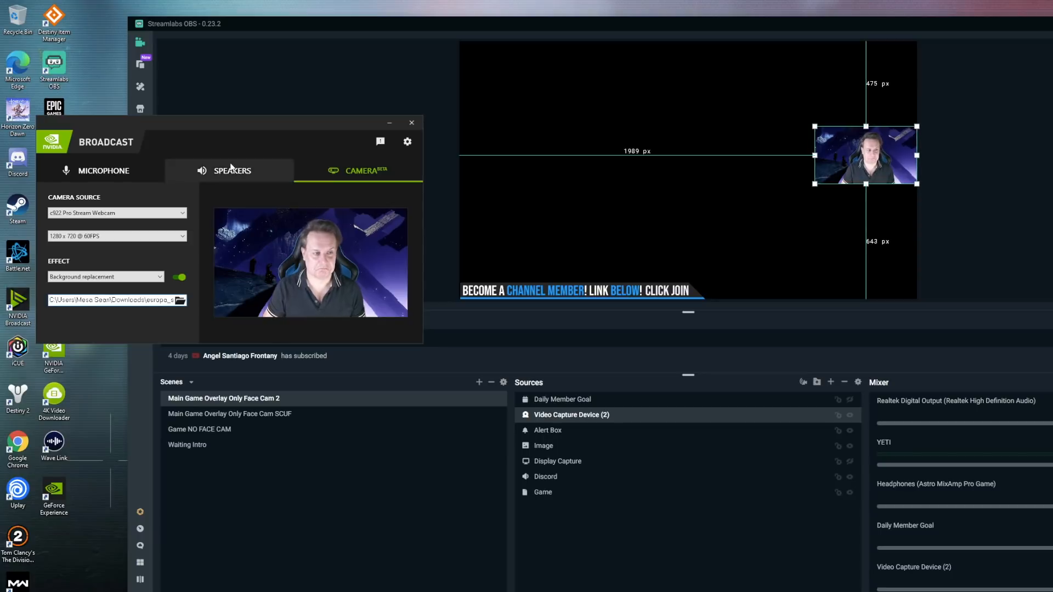
{"action": "left_click", "coordinate": [358, 171]}
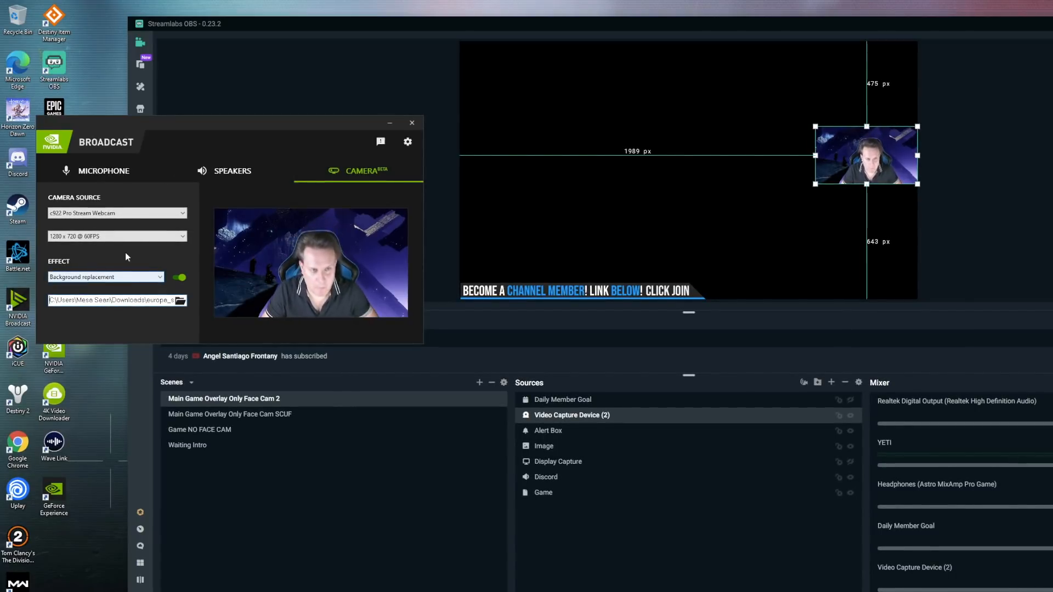
{"action": "left_click", "coordinate": [105, 277]}
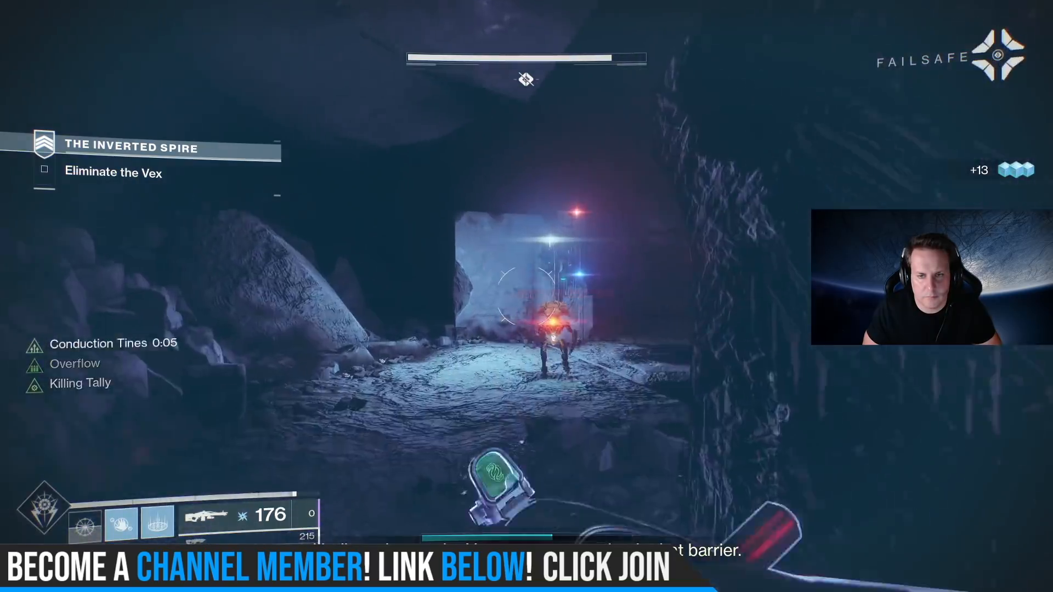
Step: Shoot the Vex ahead during the Eliminate the Vex encounter
{"action": "left_click", "coordinate": [526, 292]}
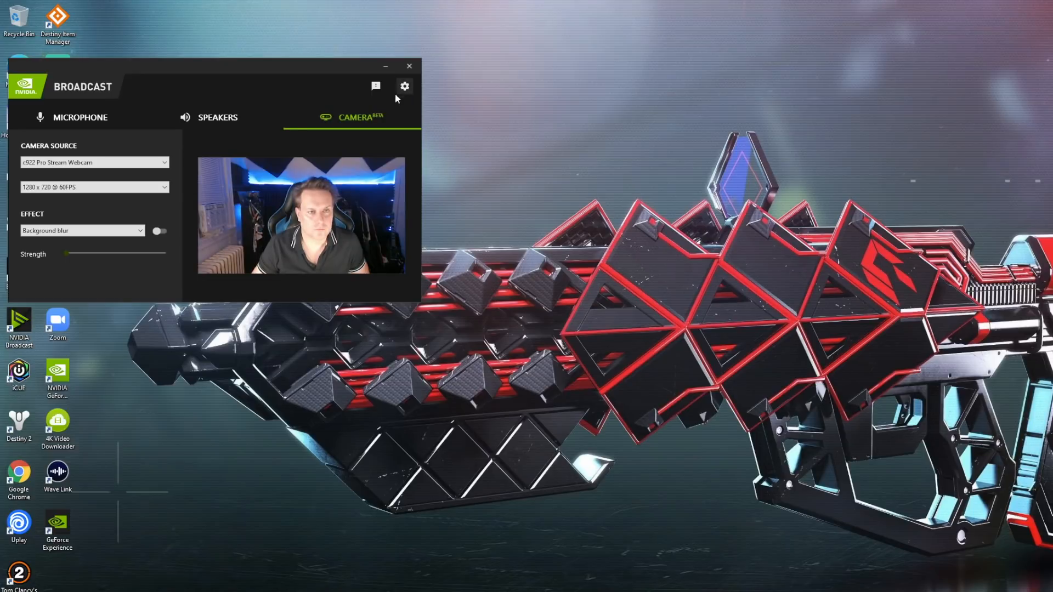
Step: Switch between the microphone, speaker and camera settings for the c922 webcam
{"action": "left_click", "coordinate": [80, 117]}
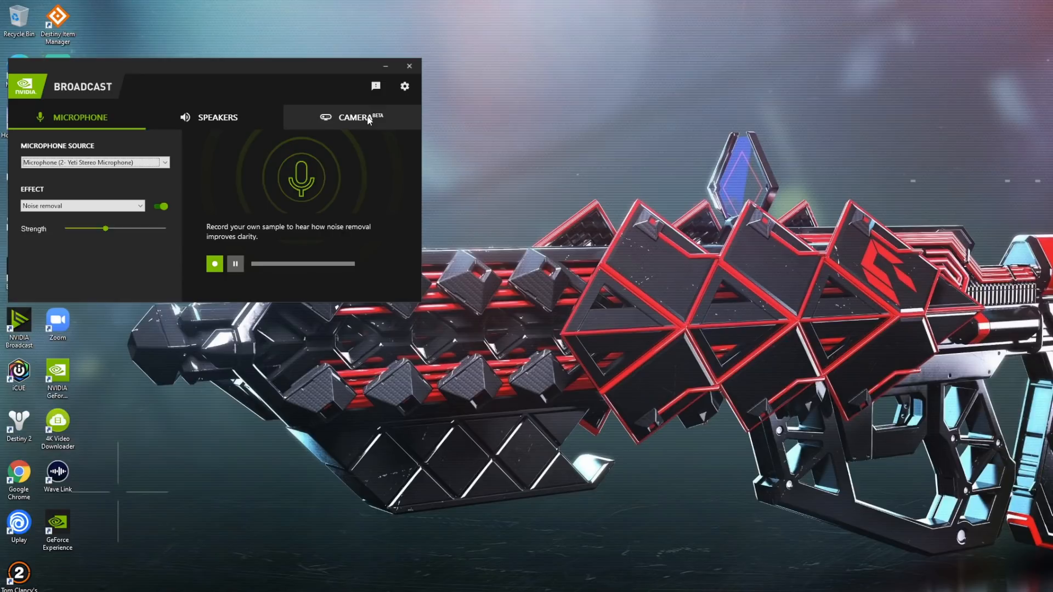
{"action": "left_click", "coordinate": [354, 117]}
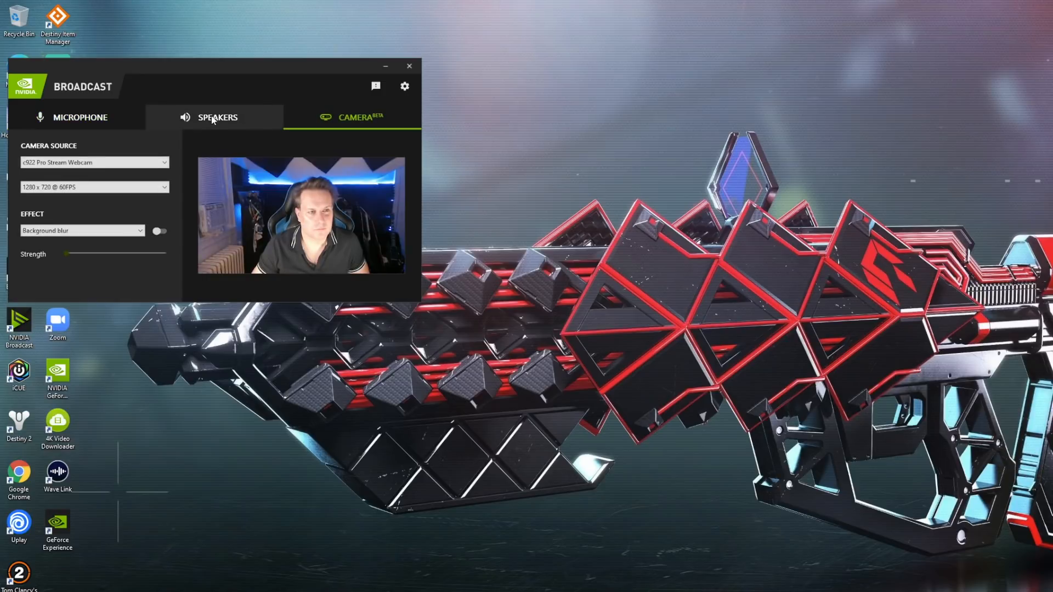
{"action": "left_click", "coordinate": [80, 117]}
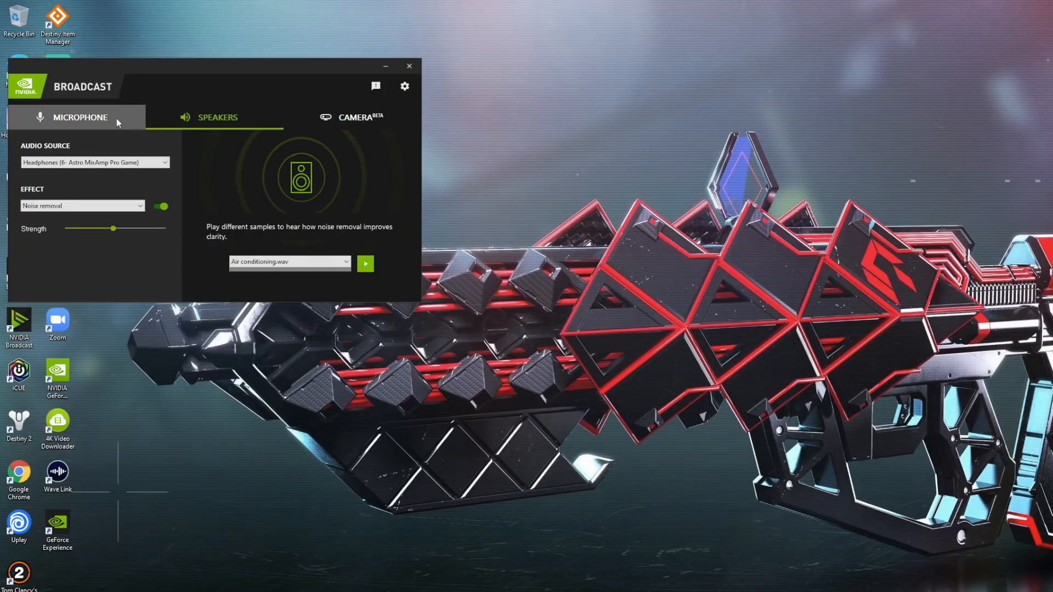
{"action": "left_click", "coordinate": [354, 117]}
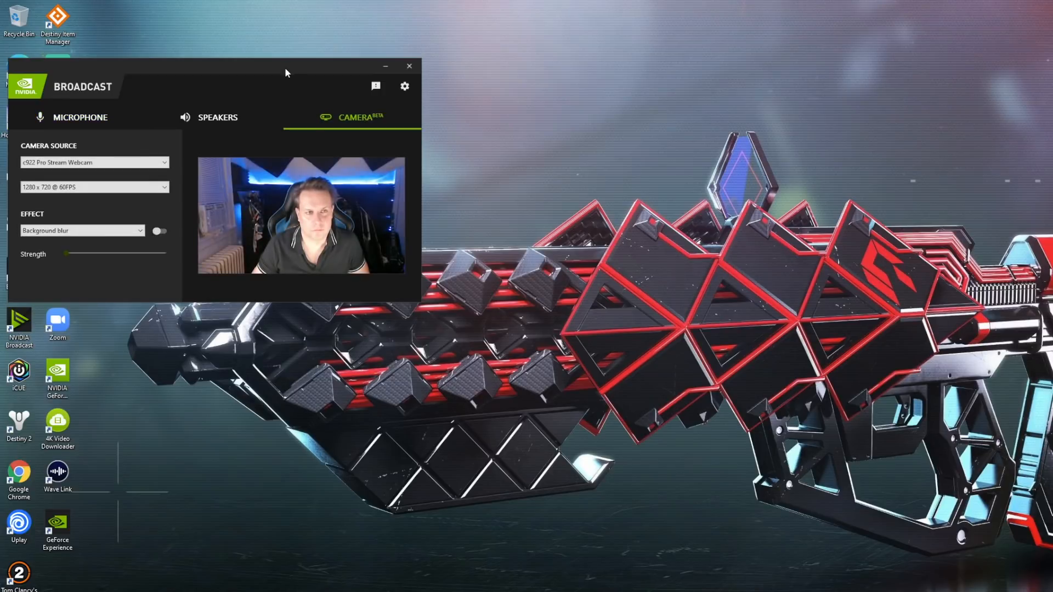
Step: Launch Streamlabs OBS as administrator and set its capture device to Camera (NVIDIA Broadcast)
{"action": "right_click", "coordinate": [51, 71]}
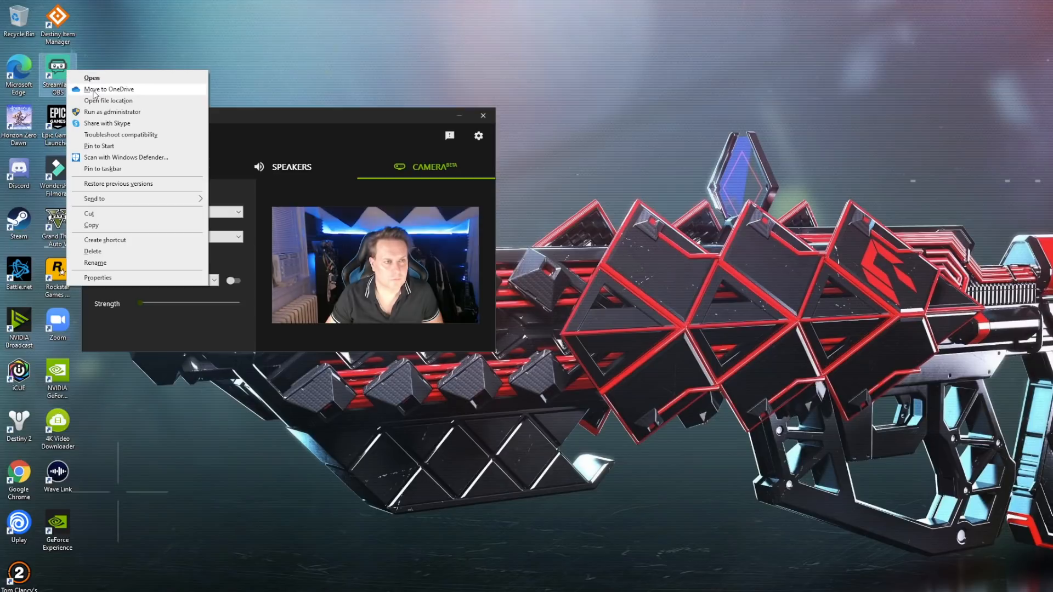
{"action": "left_click", "coordinate": [112, 112]}
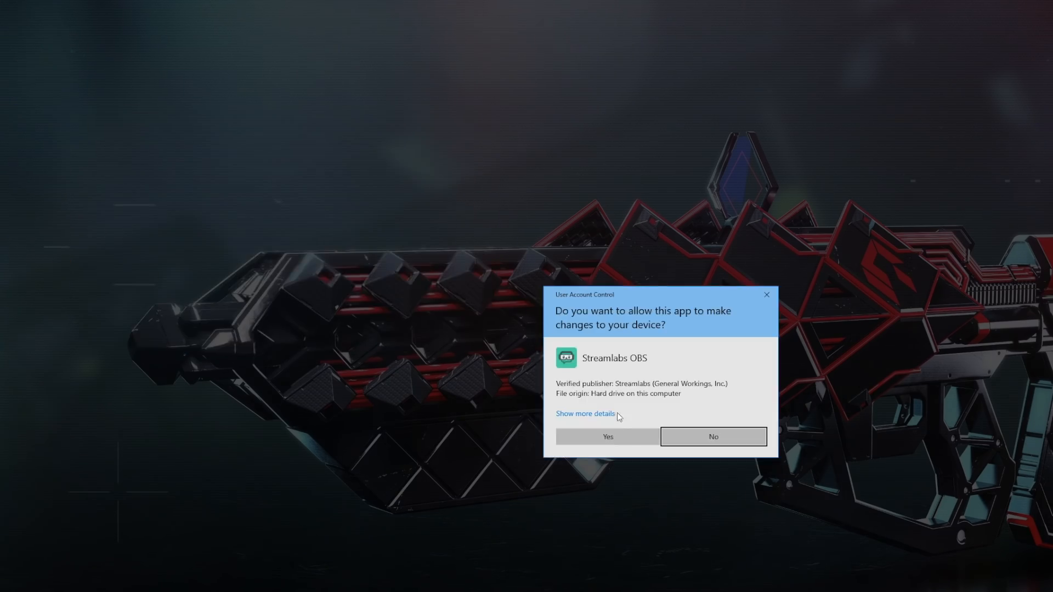
{"action": "left_click", "coordinate": [608, 436]}
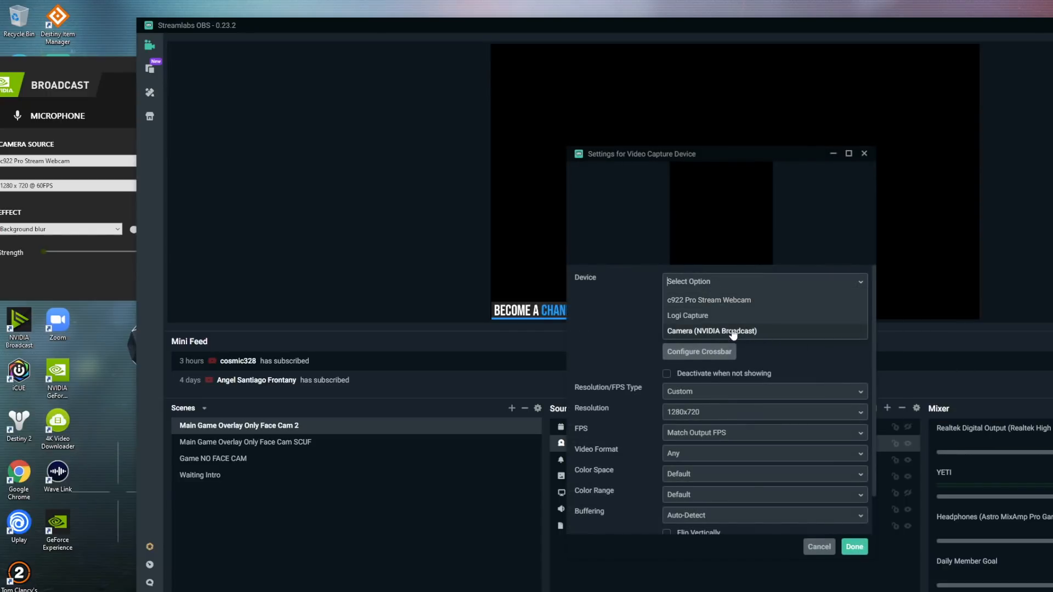
{"action": "left_click", "coordinate": [711, 331]}
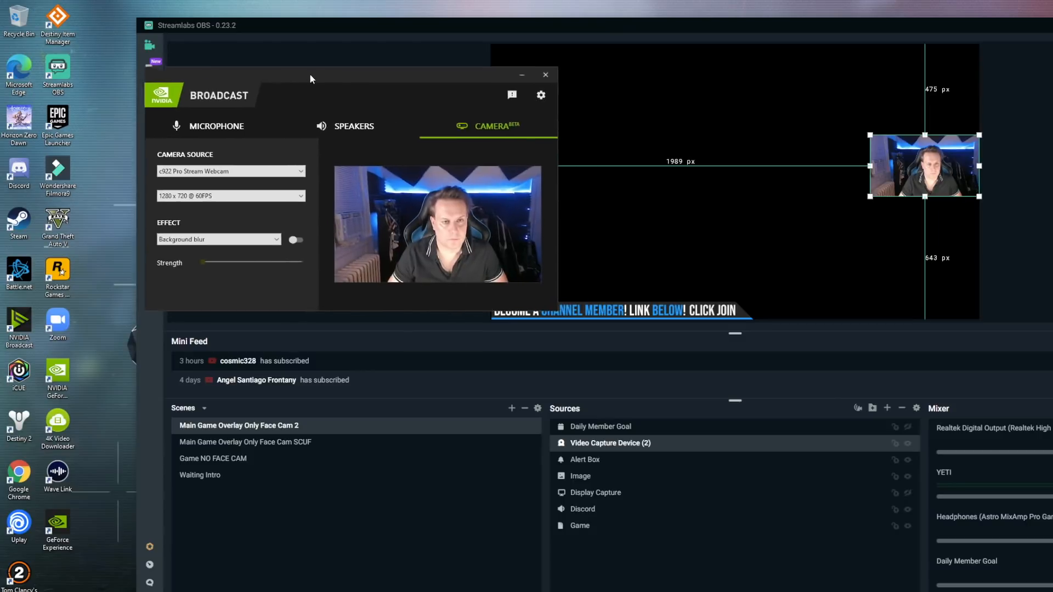
Step: Enable background blur, push strength to maximum, then settle it around midway
{"action": "left_click", "coordinate": [546, 74]}
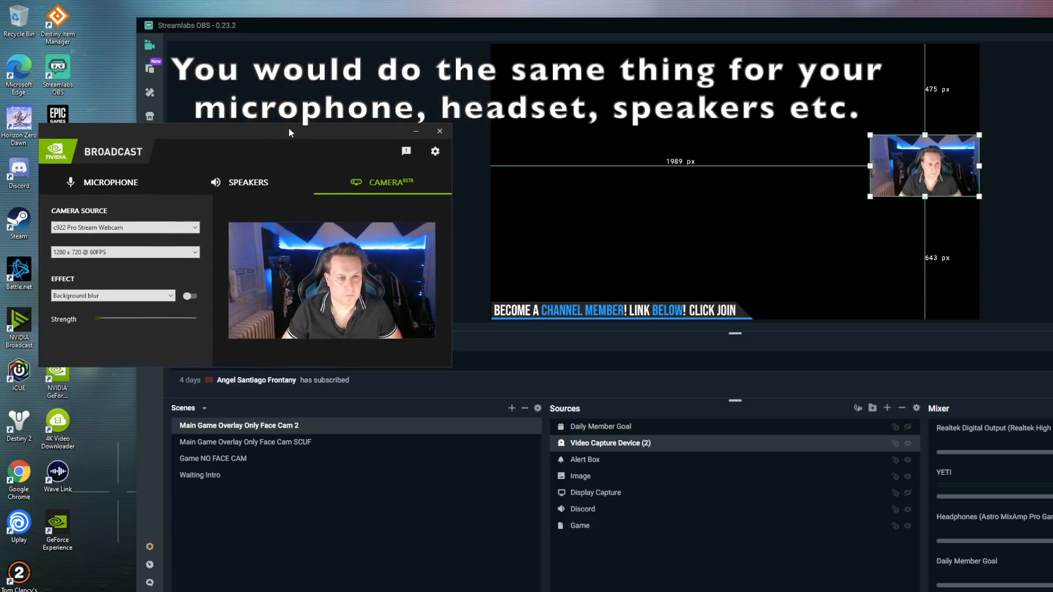
{"action": "left_click", "coordinate": [190, 296]}
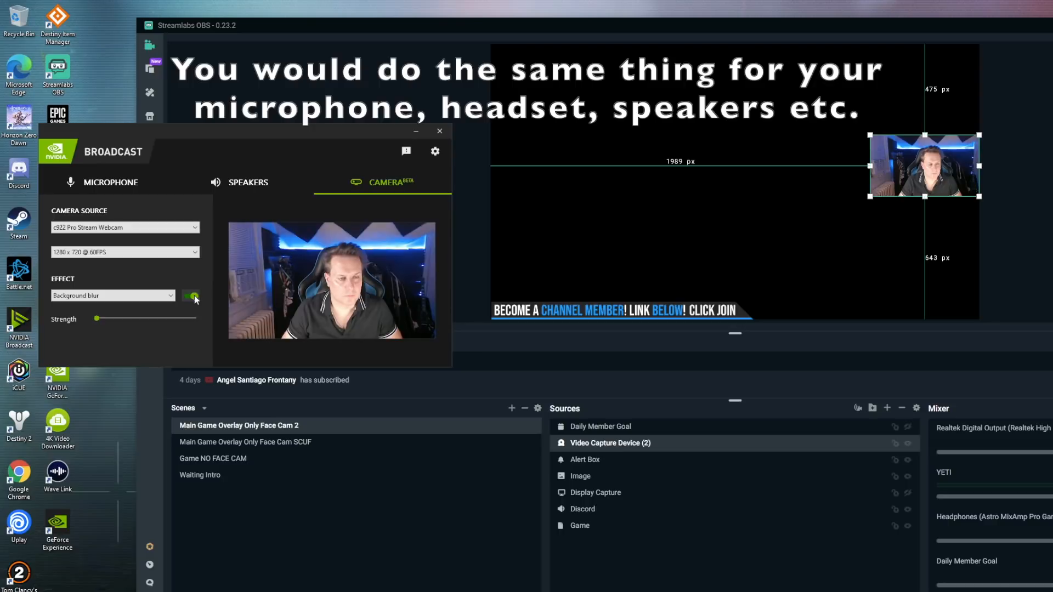
{"action": "left_click_drag", "start_coordinate": [96, 319], "coordinate": [160, 319]}
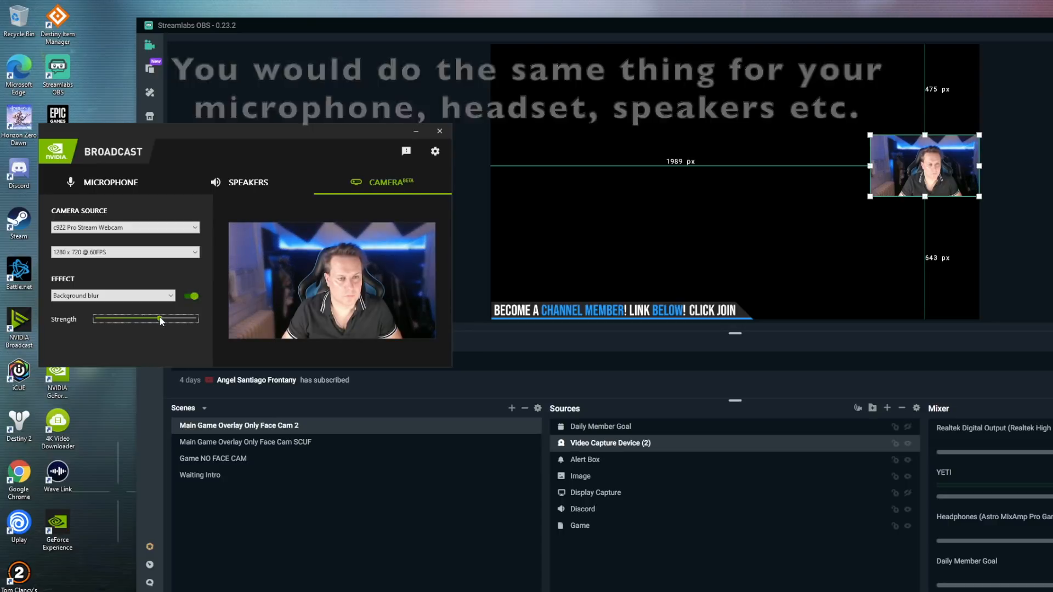
{"action": "left_click_drag", "start_coordinate": [159, 319], "coordinate": [198, 320]}
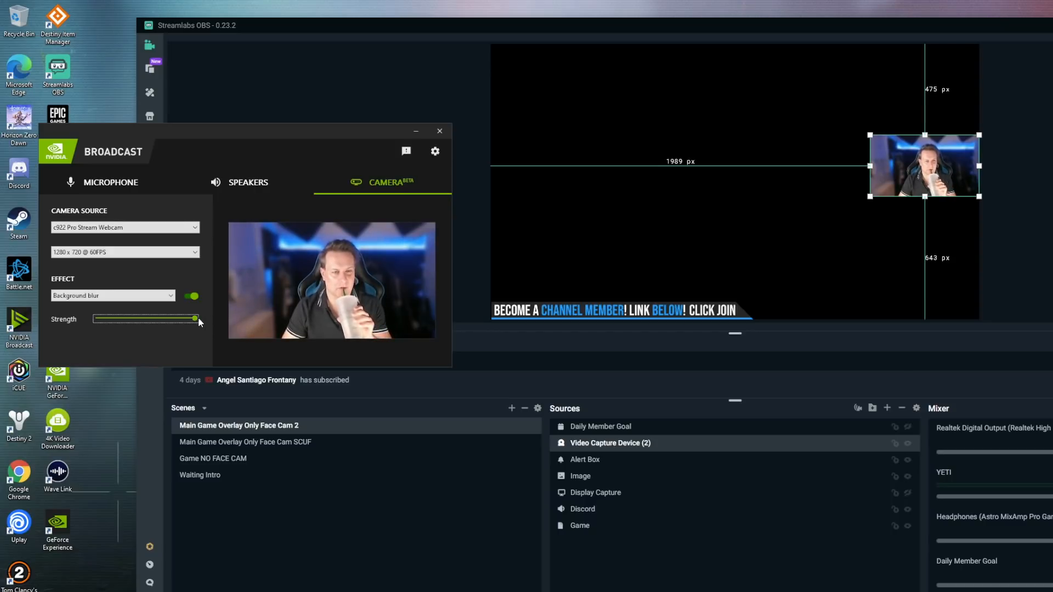
{"action": "left_click_drag", "start_coordinate": [198, 319], "coordinate": [133, 319]}
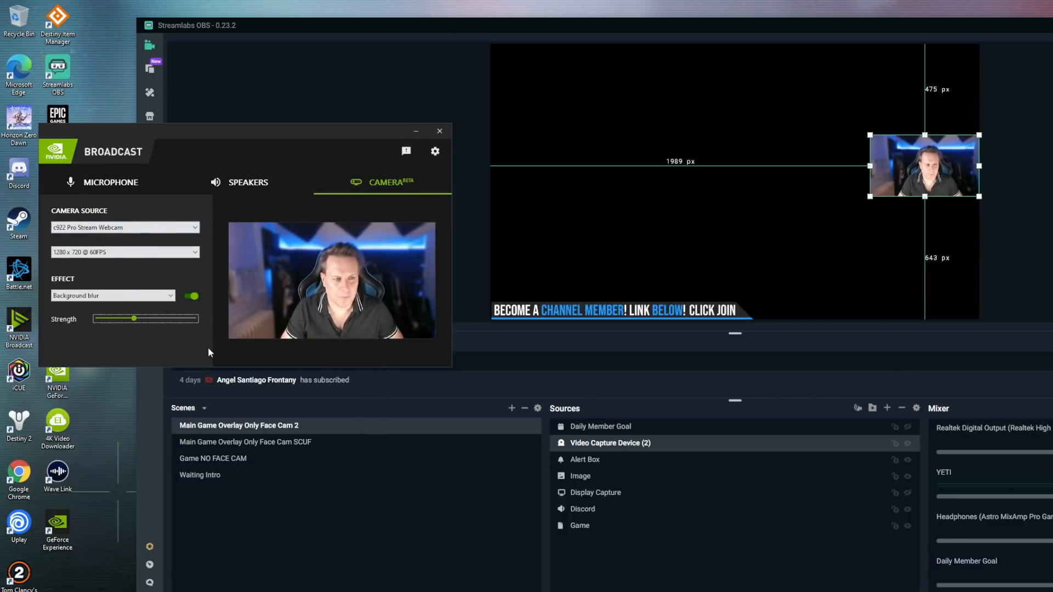
{"action": "left_click", "coordinate": [112, 295]}
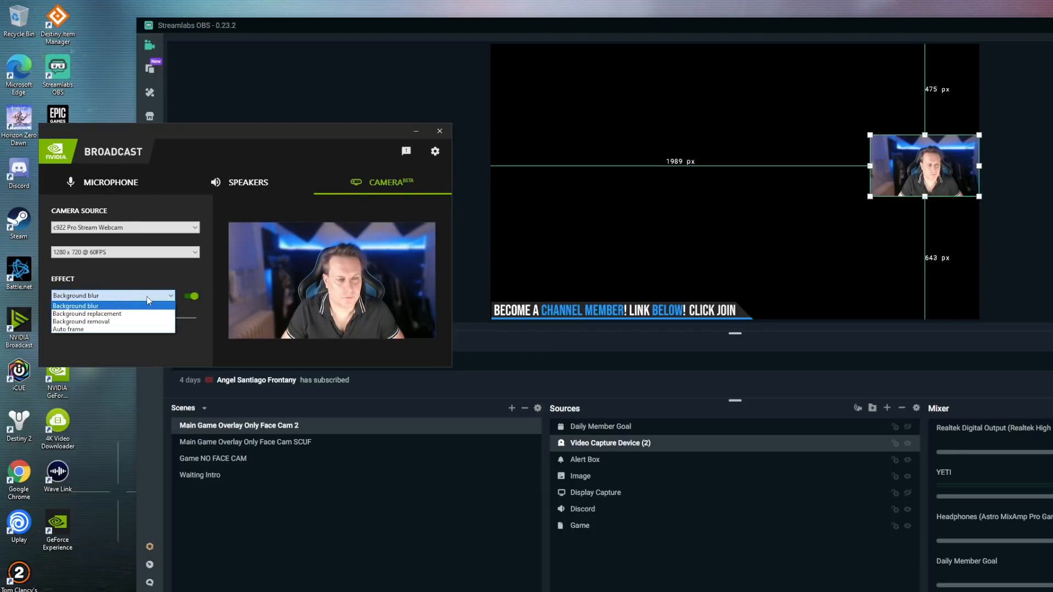
Step: Select Auto frame, try zooming in and halfway, then return zoom to minimum
{"action": "left_click", "coordinate": [68, 329]}
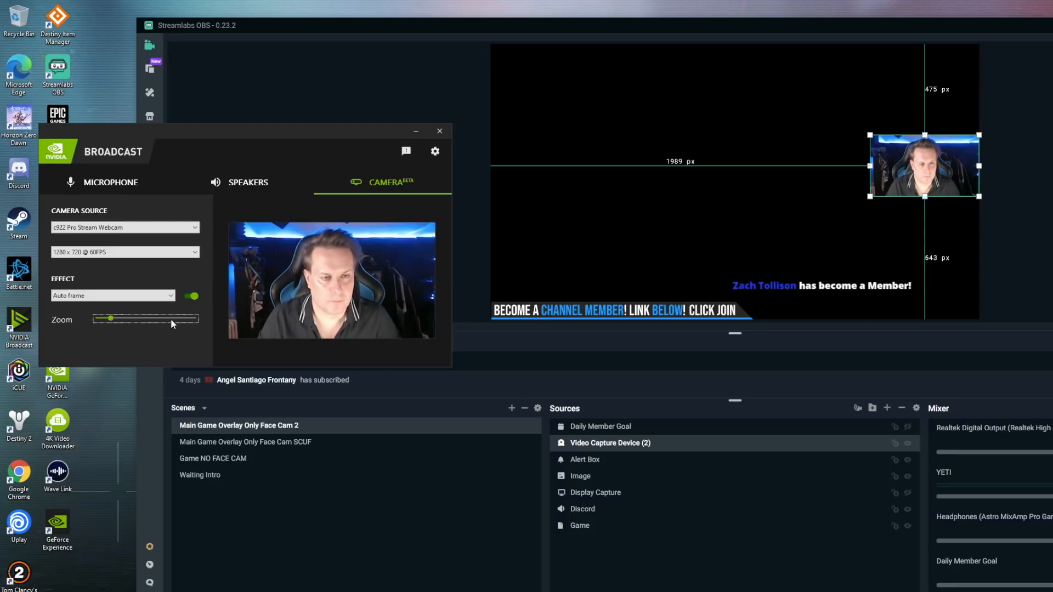
{"action": "left_click_drag", "start_coordinate": [104, 318], "coordinate": [166, 318]}
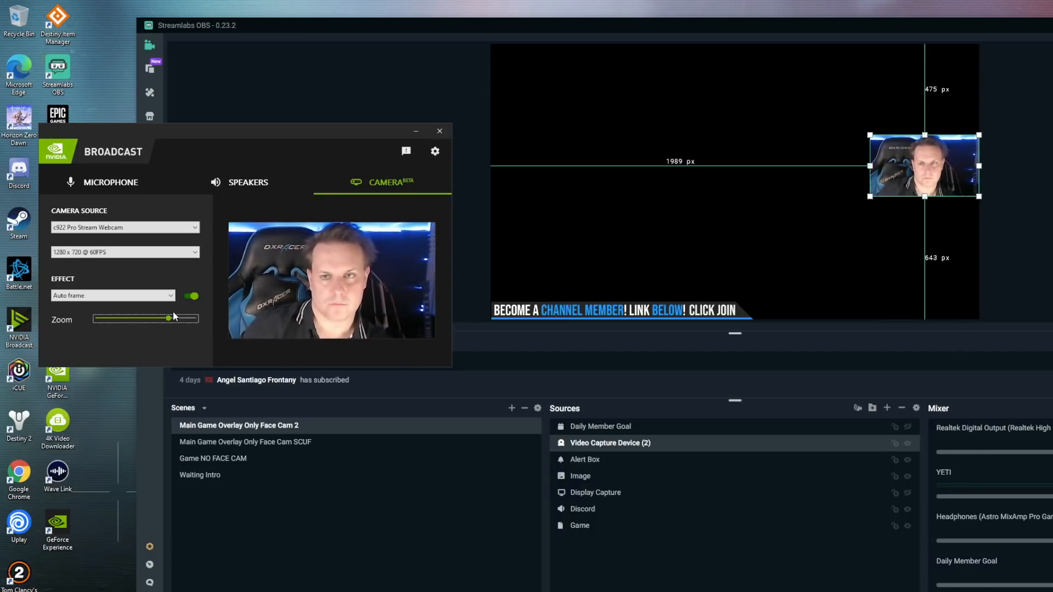
{"action": "left_click", "coordinate": [113, 296]}
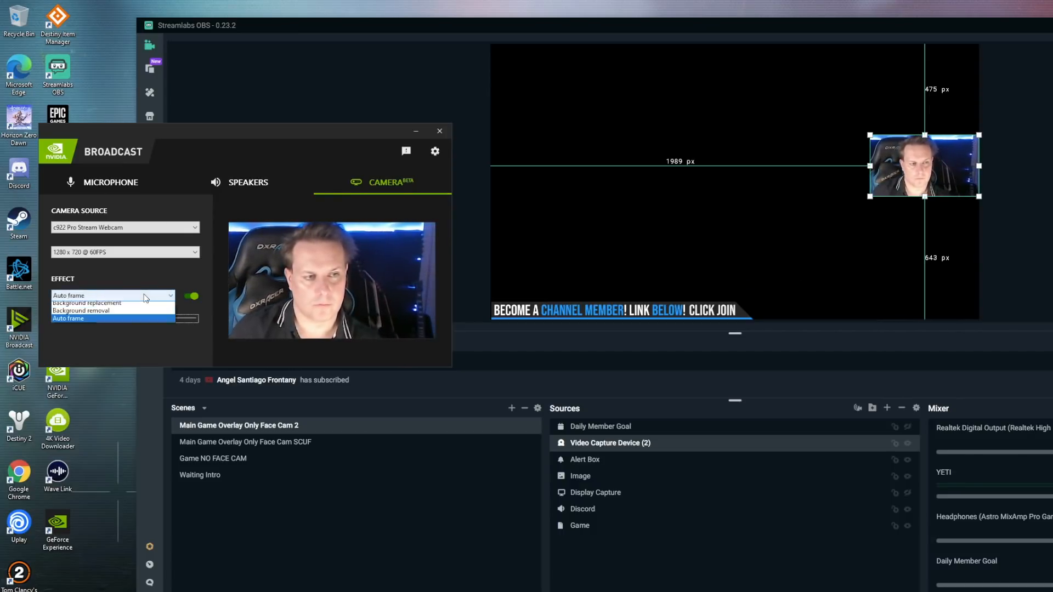
{"action": "left_click", "coordinate": [68, 319]}
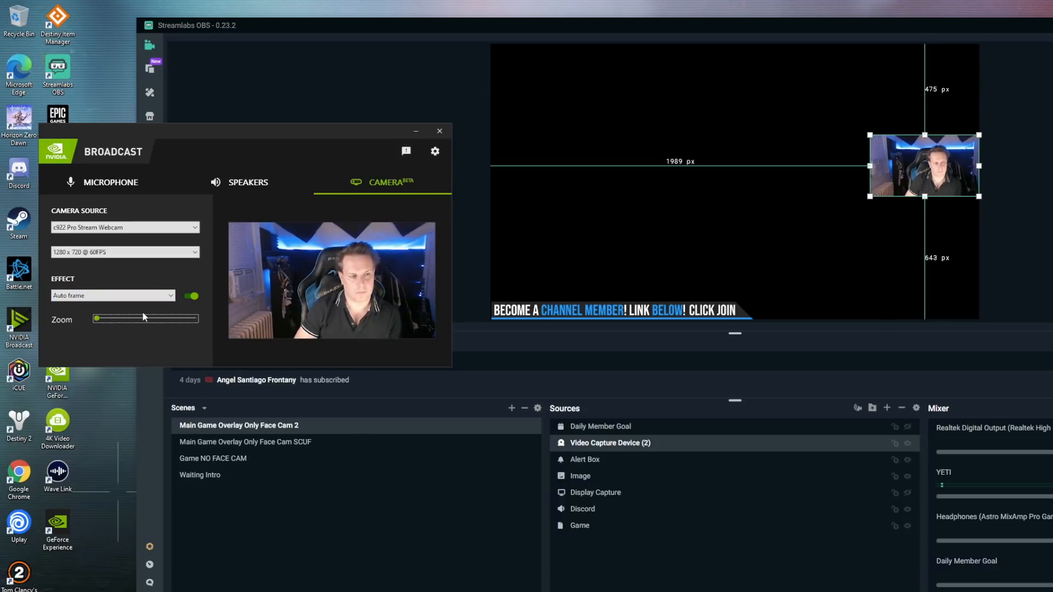
{"action": "left_click_drag", "start_coordinate": [95, 318], "coordinate": [146, 318]}
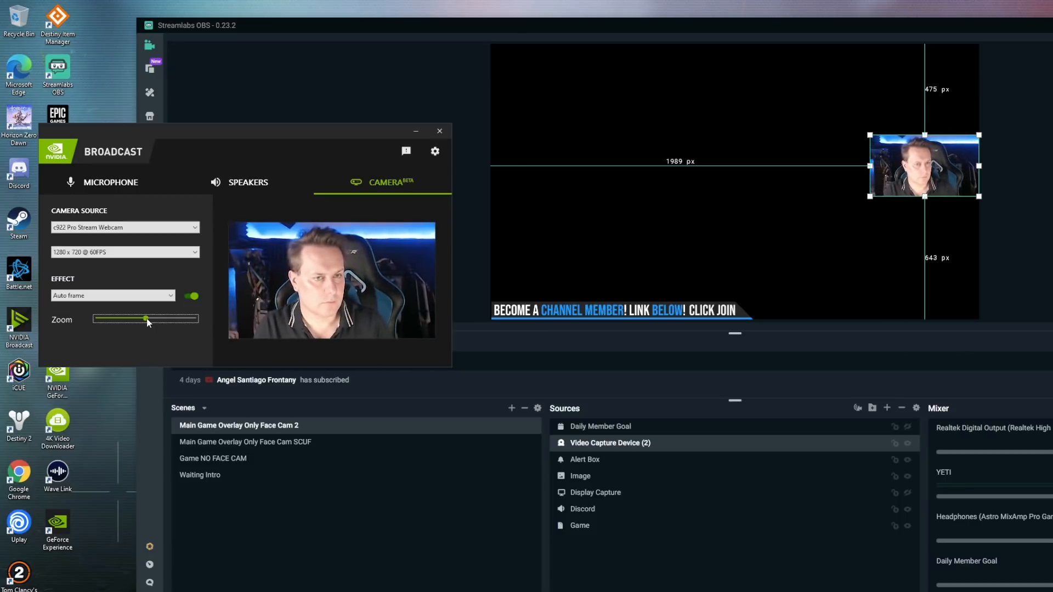
{"action": "left_click_drag", "start_coordinate": [146, 320], "coordinate": [96, 319]}
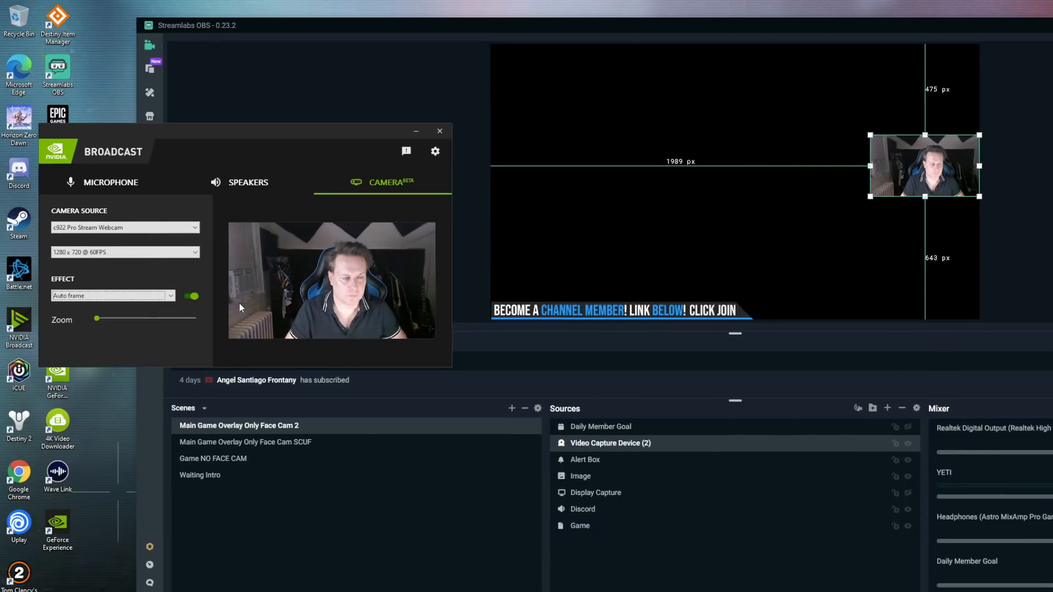
{"action": "left_click", "coordinate": [113, 296]}
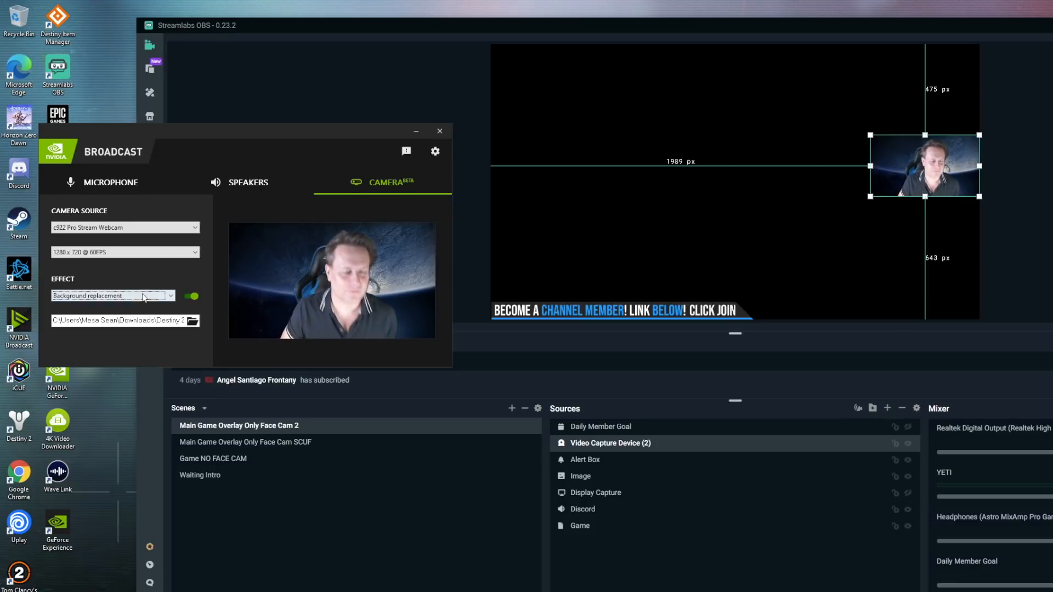
Step: Choose Background replacement and bring up the background image file picker
{"action": "left_click", "coordinate": [112, 295]}
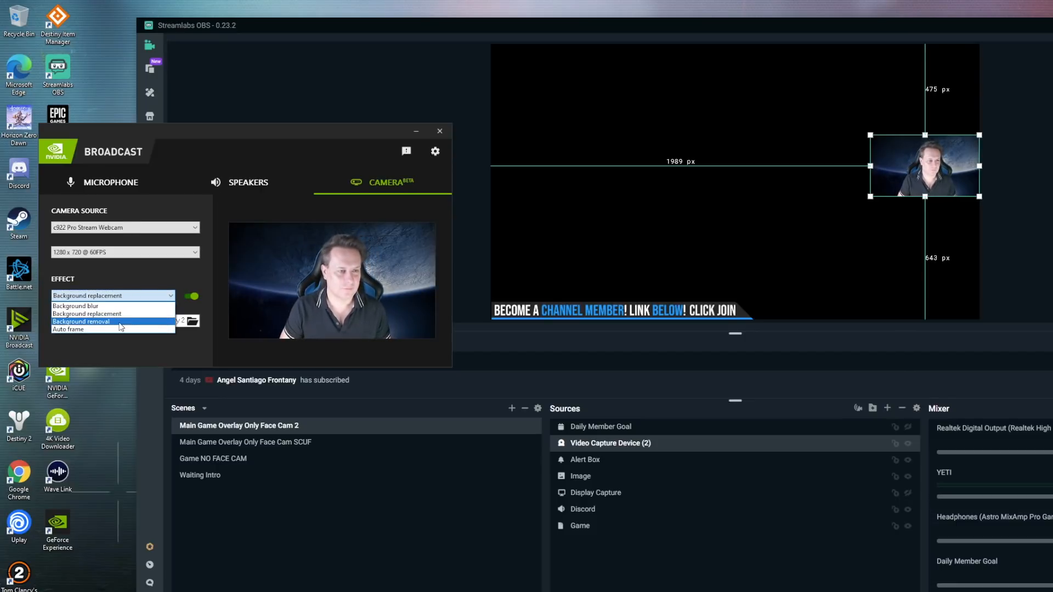
{"action": "left_click", "coordinate": [191, 321]}
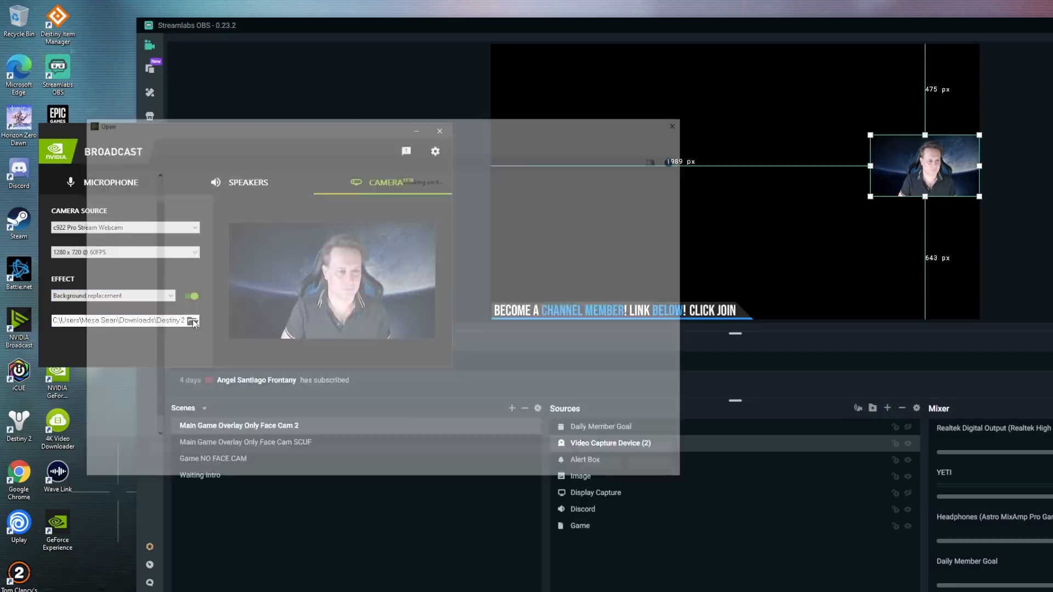
Step: Cycle backgrounds (europa_screenshot_1, a guitar photo), ending on the Destiny 2 orbit picture
{"action": "left_click", "coordinate": [192, 321]}
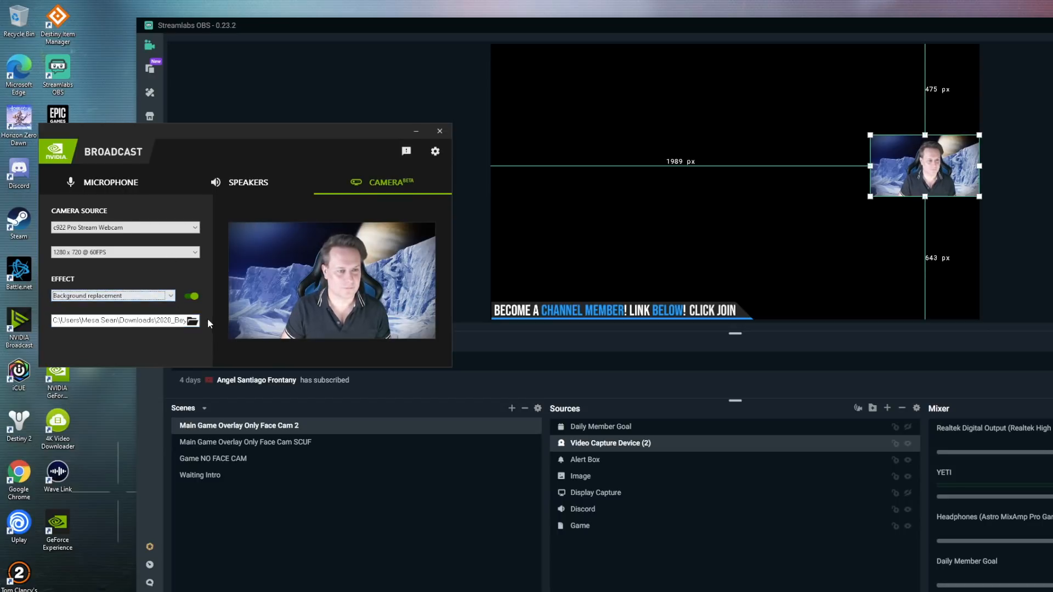
{"action": "left_click", "coordinate": [192, 321]}
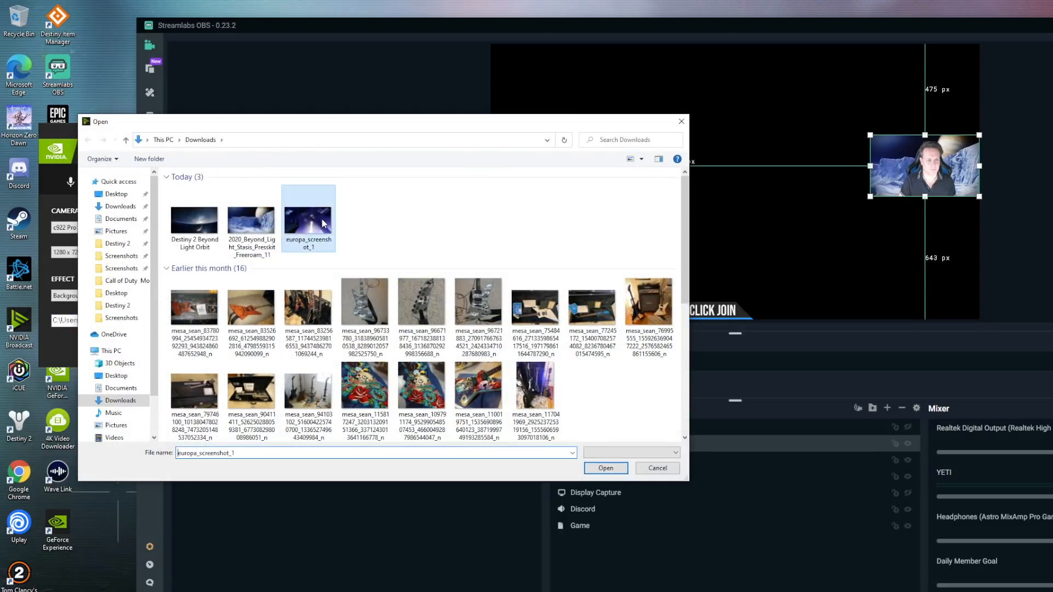
{"action": "left_click", "coordinate": [605, 468]}
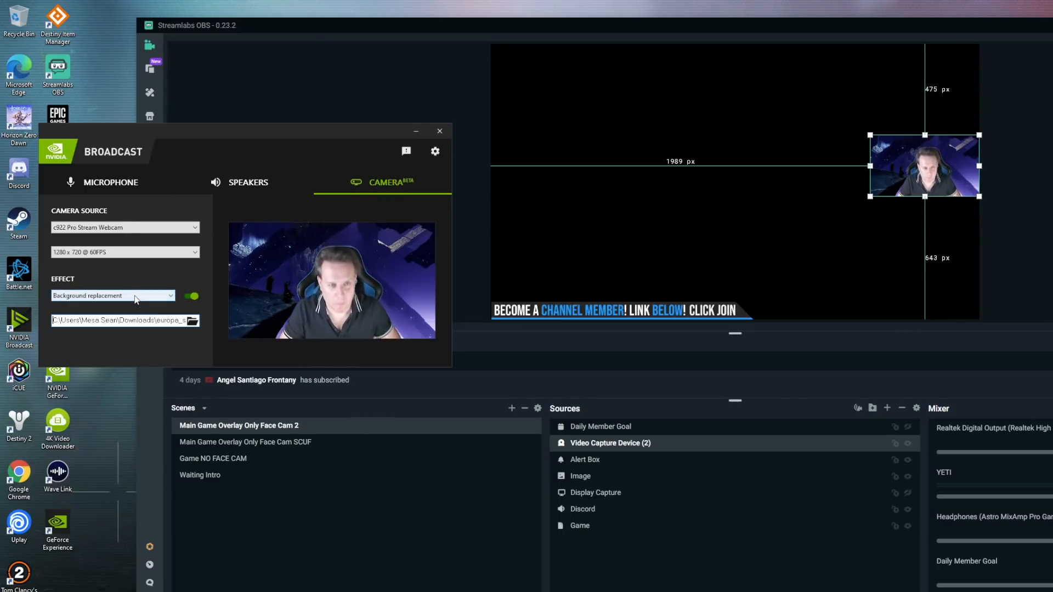
{"action": "left_click", "coordinate": [113, 296]}
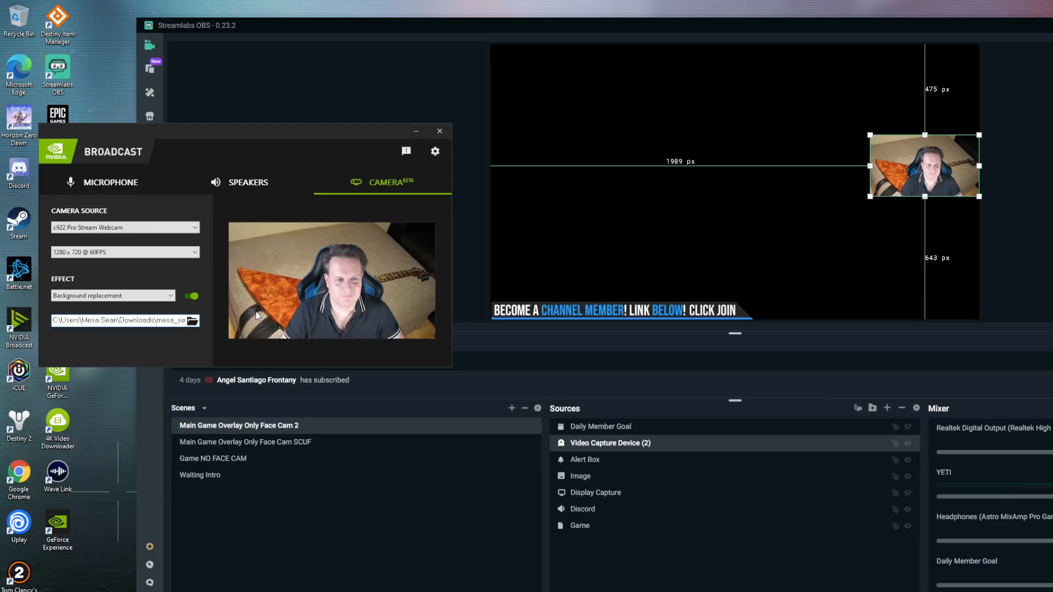
{"action": "left_click", "coordinate": [192, 320]}
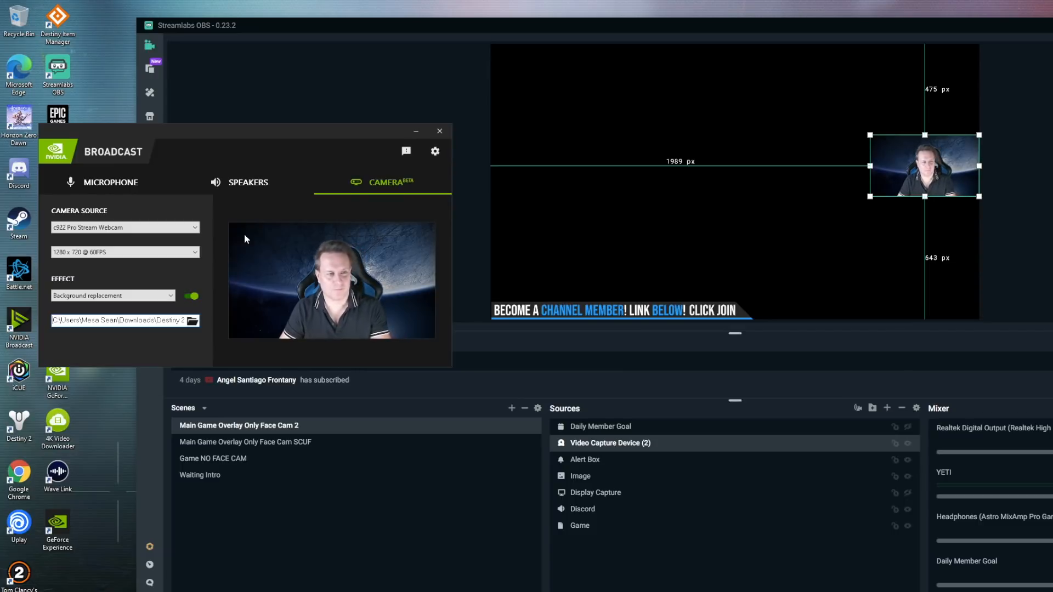
{"action": "left_click", "coordinate": [125, 253]}
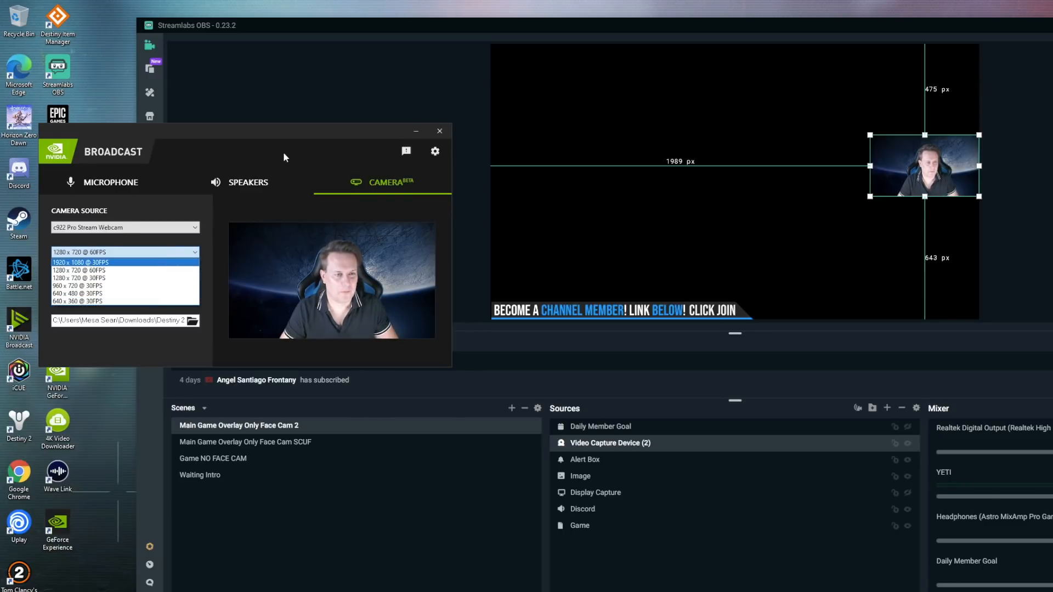
{"action": "left_click", "coordinate": [78, 270]}
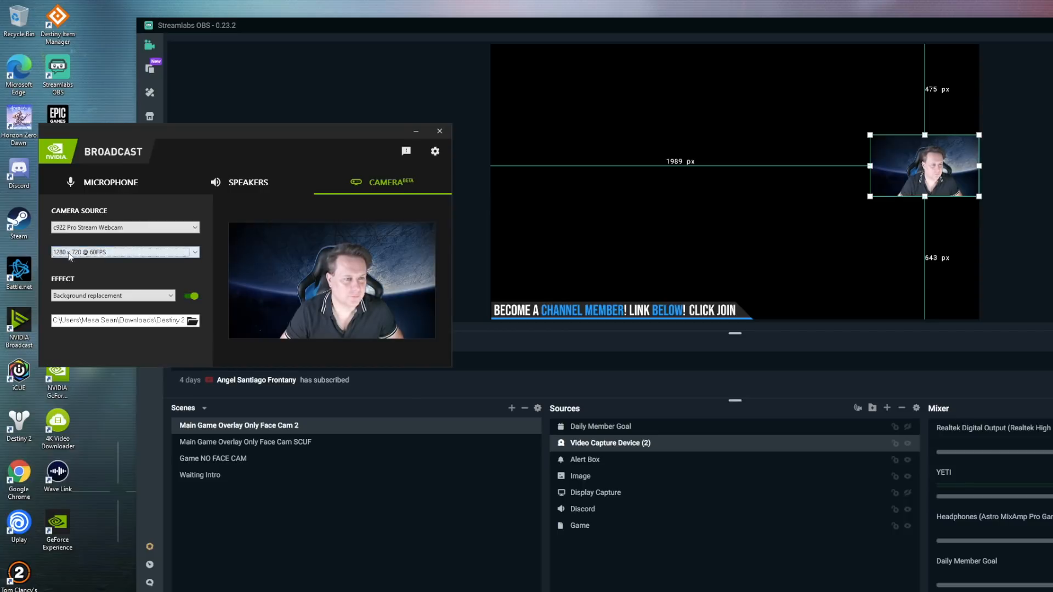
{"action": "left_click", "coordinate": [125, 253]}
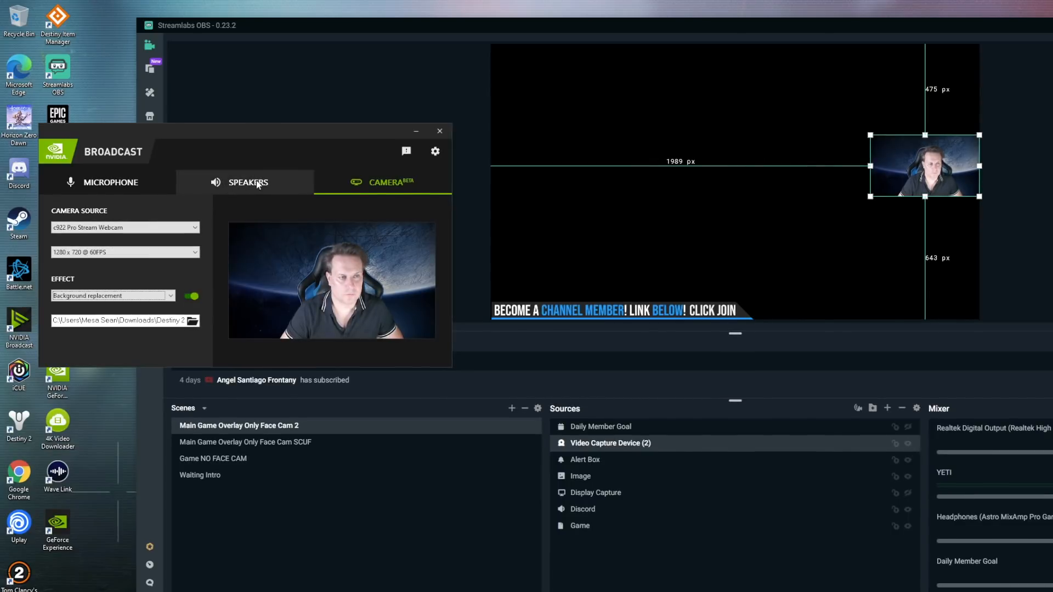
Step: Show the Yeti Stereo Microphone noise removal settings and raise strength just past midway
{"action": "left_click", "coordinate": [110, 182]}
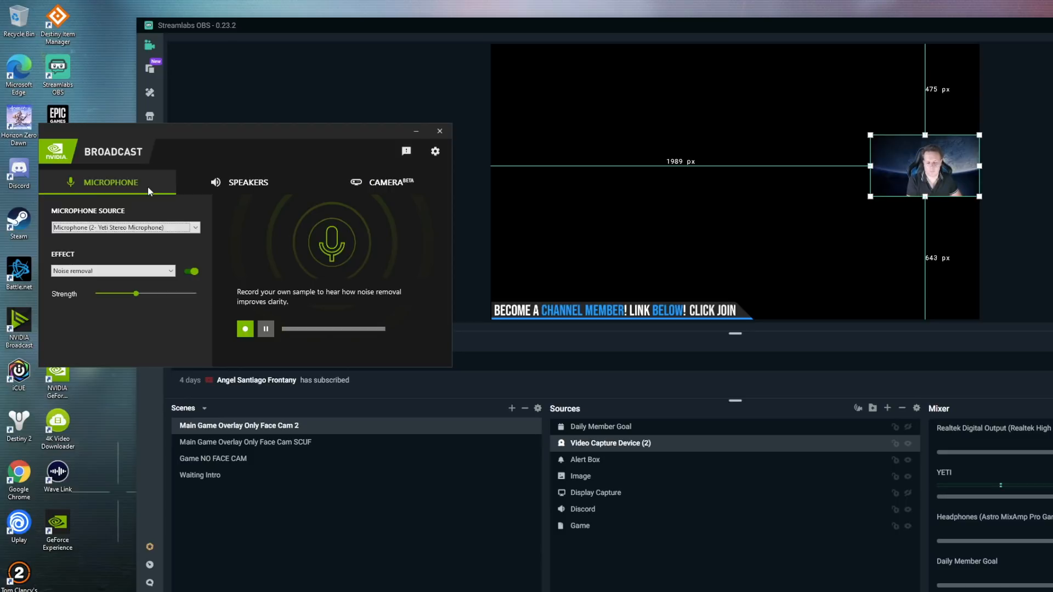
{"action": "mouse_move", "coordinate": [194, 306]}
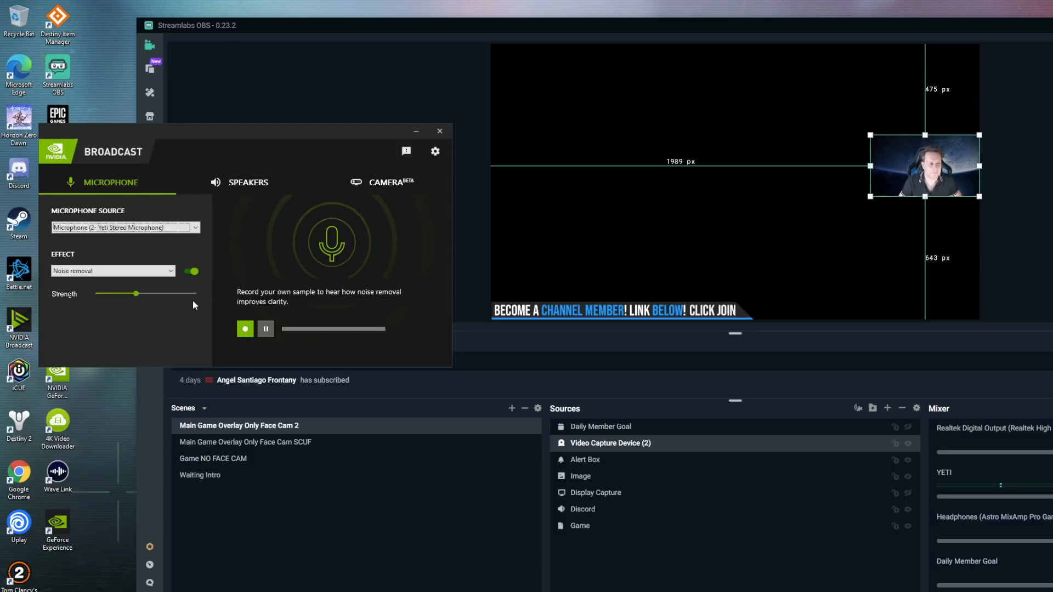
{"action": "left_click", "coordinate": [113, 271]}
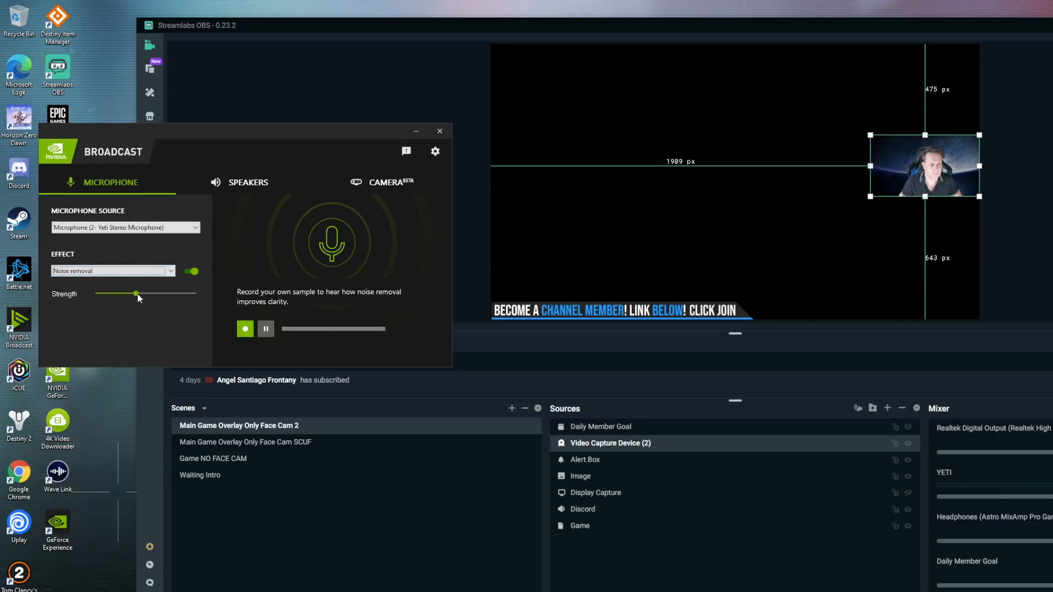
{"action": "left_click_drag", "start_coordinate": [136, 294], "coordinate": [127, 294]}
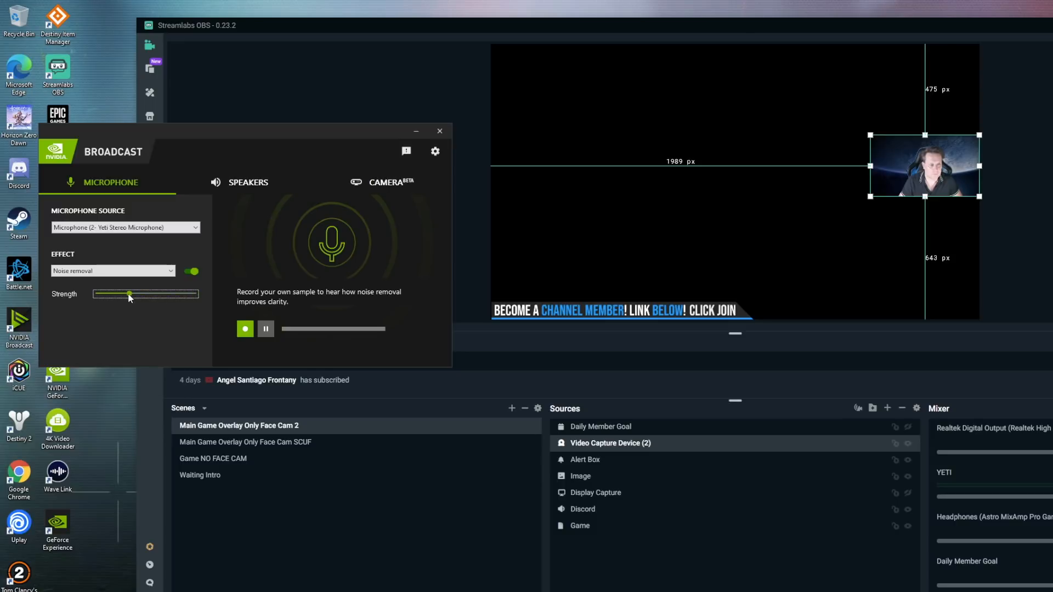
{"action": "left_click_drag", "start_coordinate": [128, 294], "coordinate": [151, 294]}
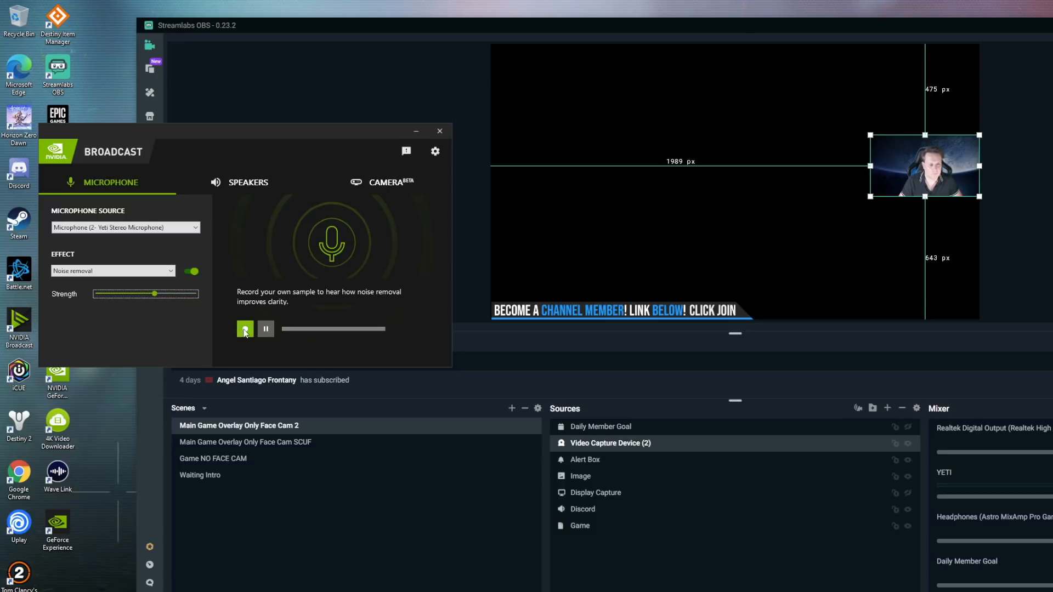
Step: Record a voice sample from the Yeti microphone and play it back
{"action": "left_click", "coordinate": [245, 329]}
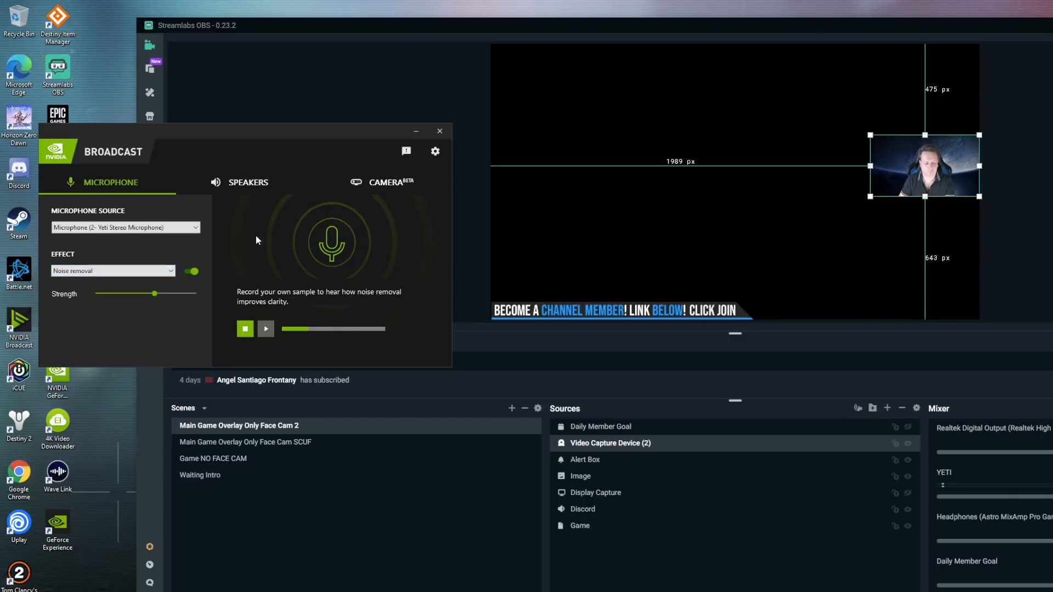
{"action": "mouse_move", "coordinate": [224, 295]}
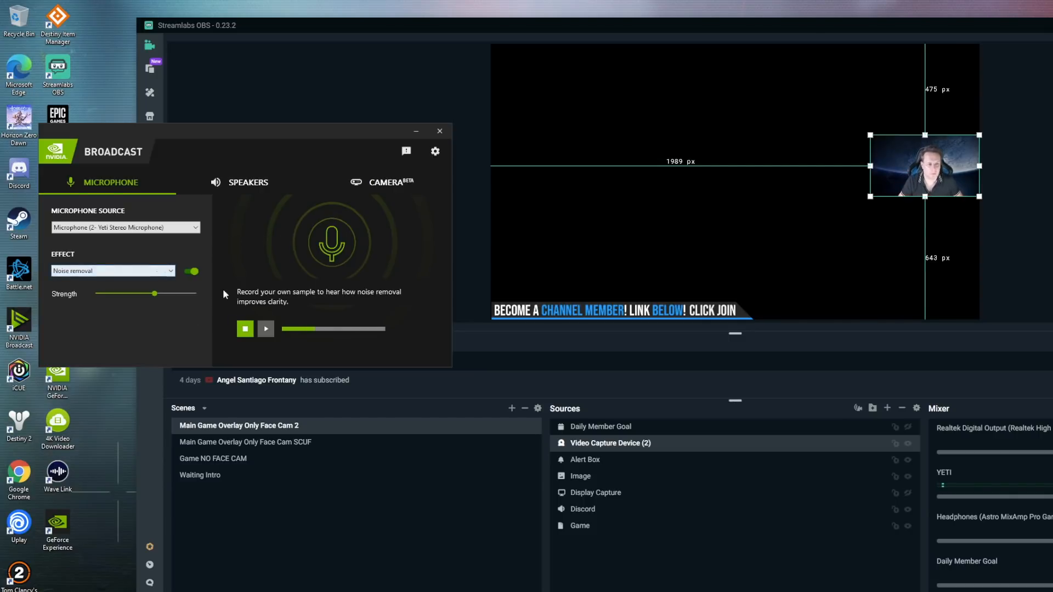
{"action": "left_click", "coordinate": [266, 329]}
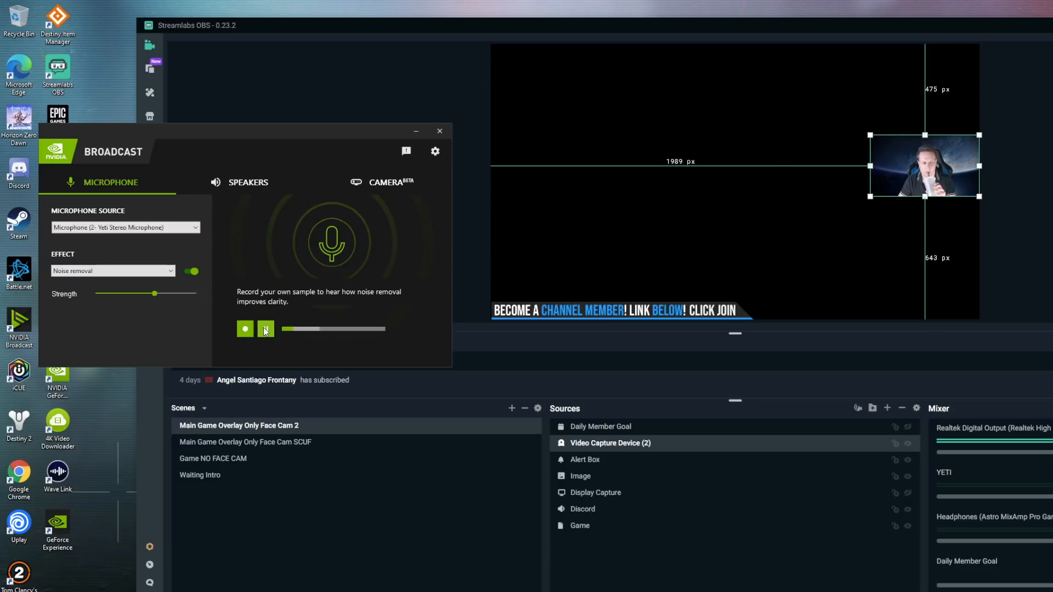
{"action": "left_click", "coordinate": [266, 329]}
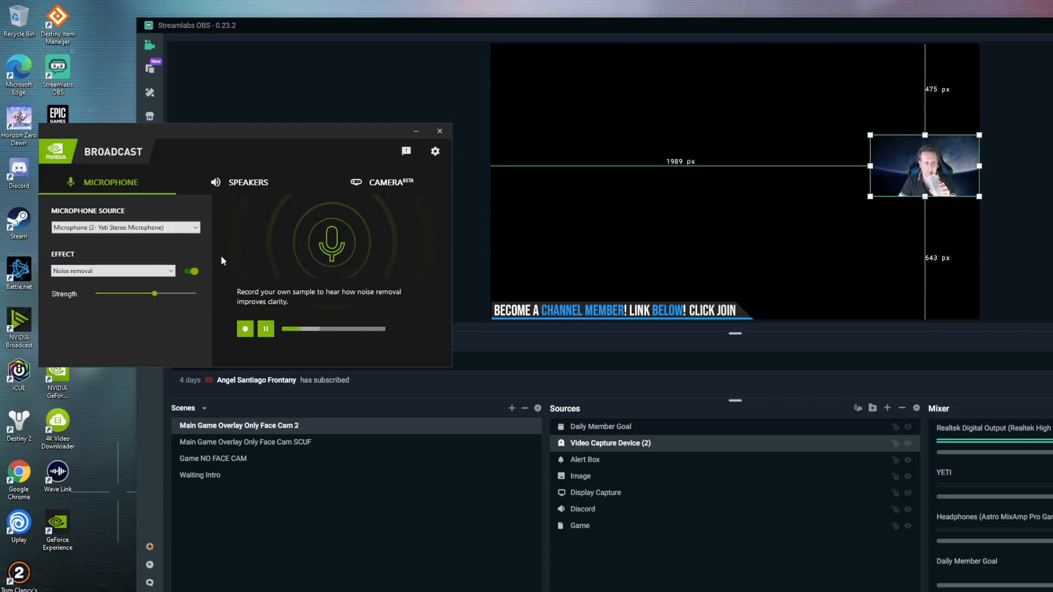
Step: Keep Yeti Stereo Microphone as the microphone source, then move to the speaker settings
{"action": "left_click", "coordinate": [125, 227]}
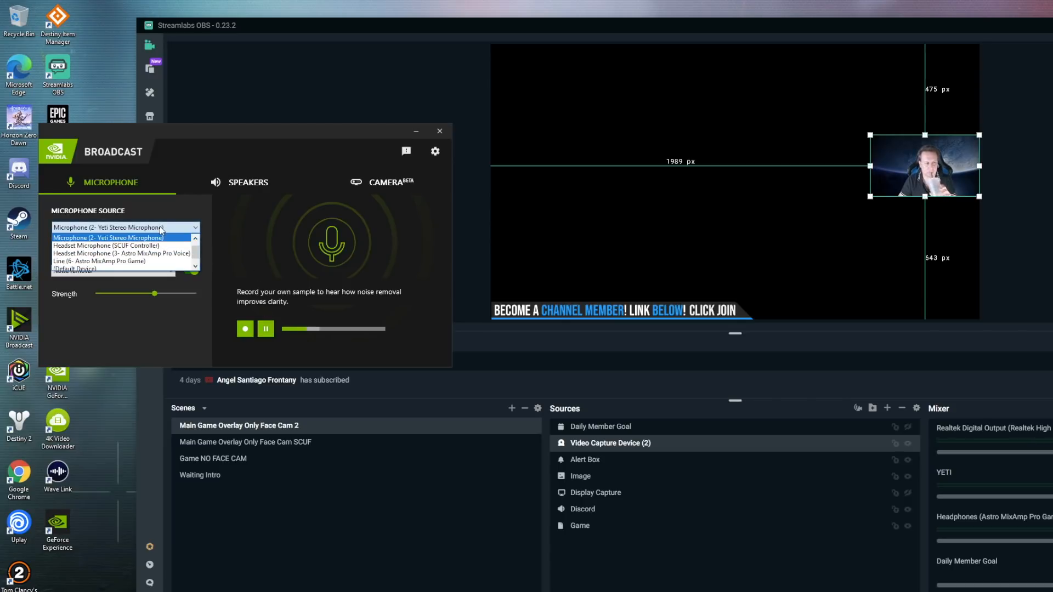
{"action": "left_click", "coordinate": [107, 237]}
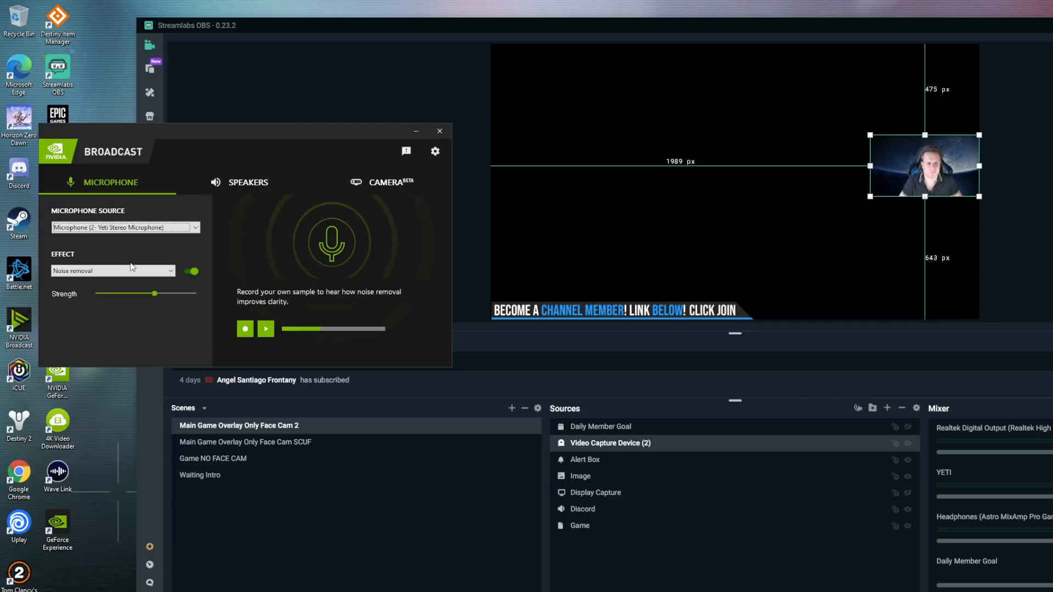
{"action": "left_click", "coordinate": [247, 182]}
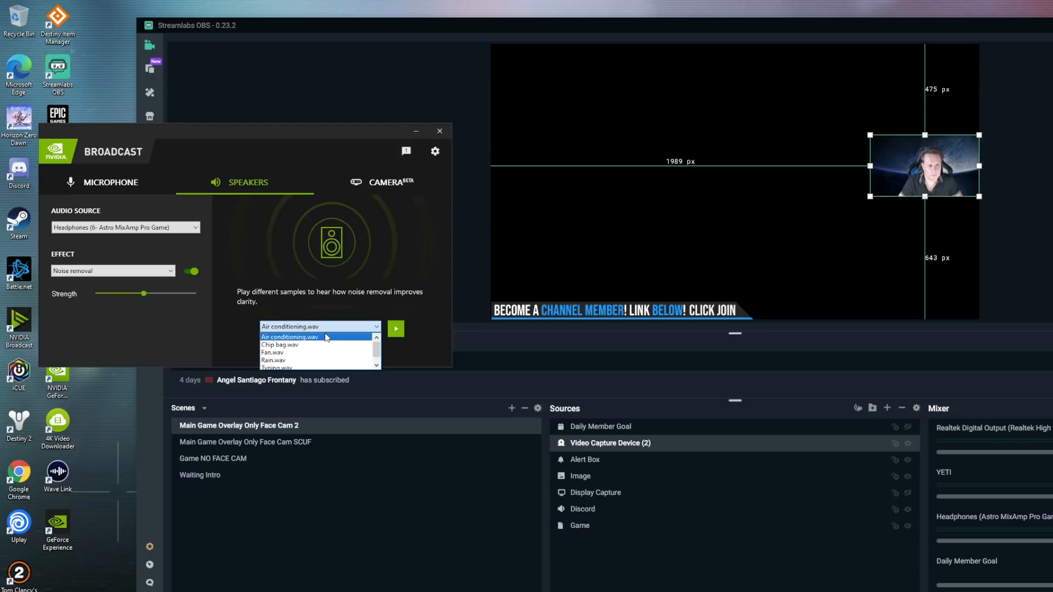
Step: Play Air conditioning.wav, raise speaker Strength past midway, and keep Astro MixAmp Pro Game headphones as source
{"action": "left_click", "coordinate": [396, 328]}
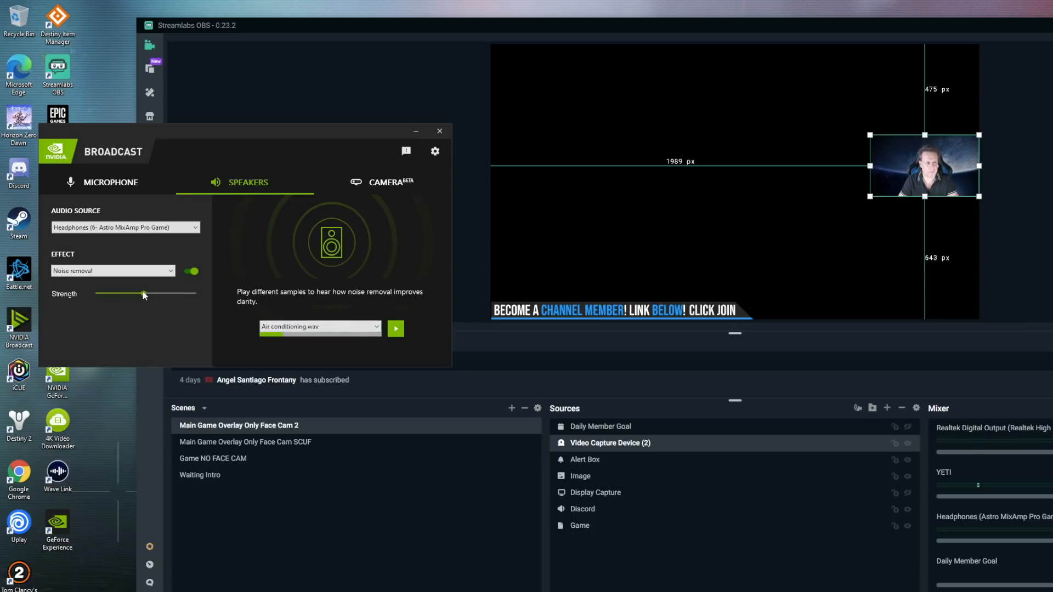
{"action": "left_click_drag", "start_coordinate": [143, 294], "coordinate": [149, 294]}
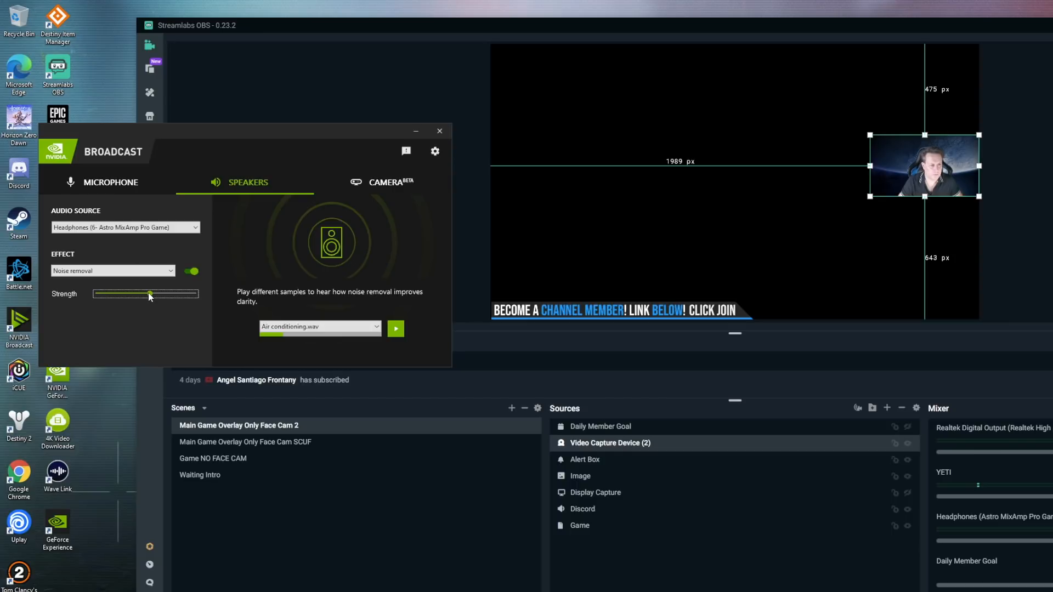
{"action": "left_click_drag", "start_coordinate": [150, 294], "coordinate": [160, 294]}
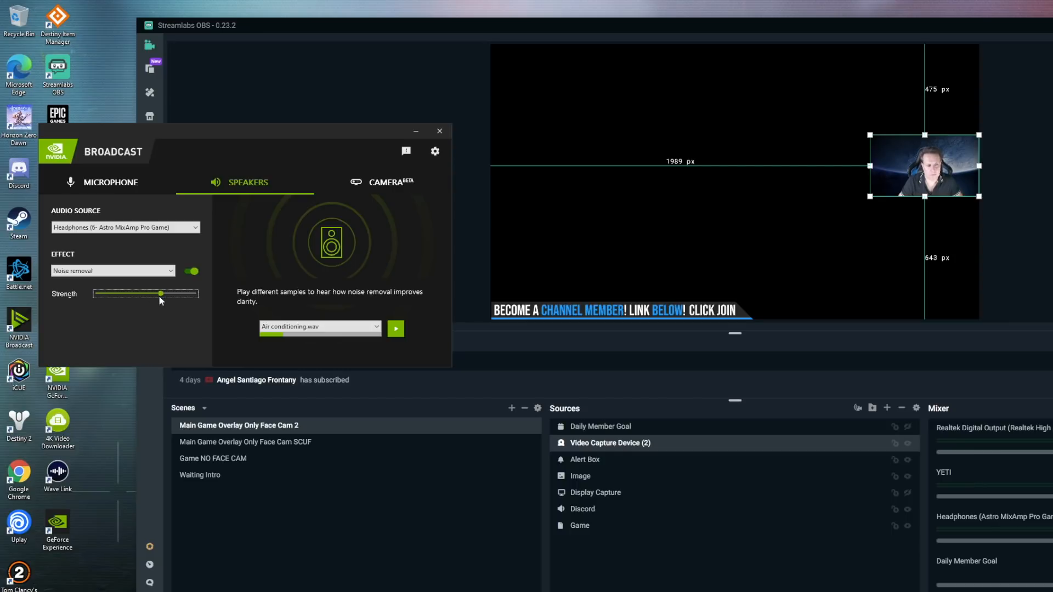
{"action": "left_click_drag", "start_coordinate": [160, 294], "coordinate": [165, 293]}
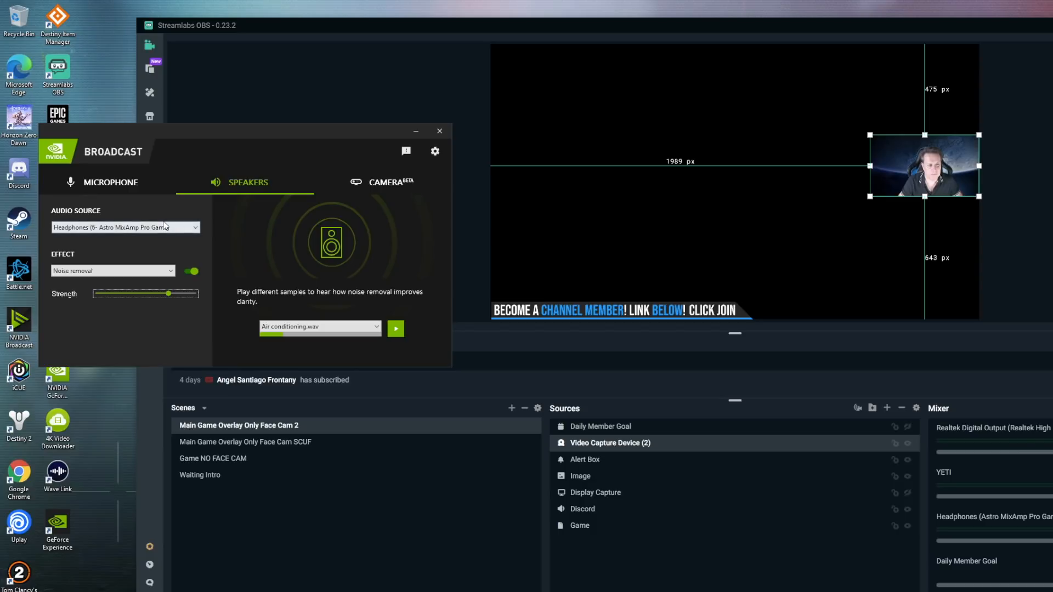
{"action": "left_click", "coordinate": [125, 227]}
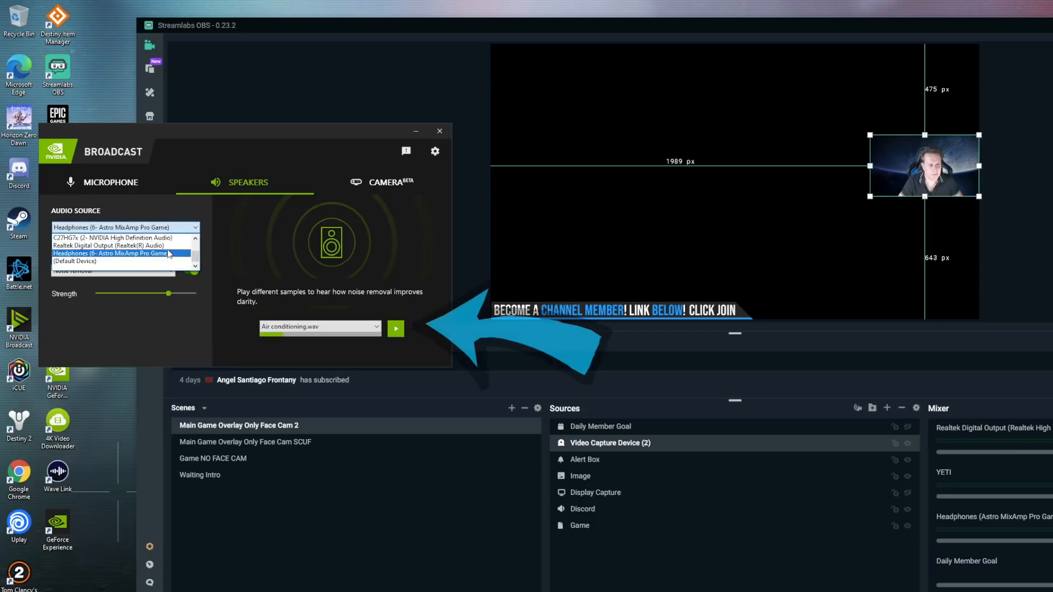
{"action": "left_click", "coordinate": [110, 254]}
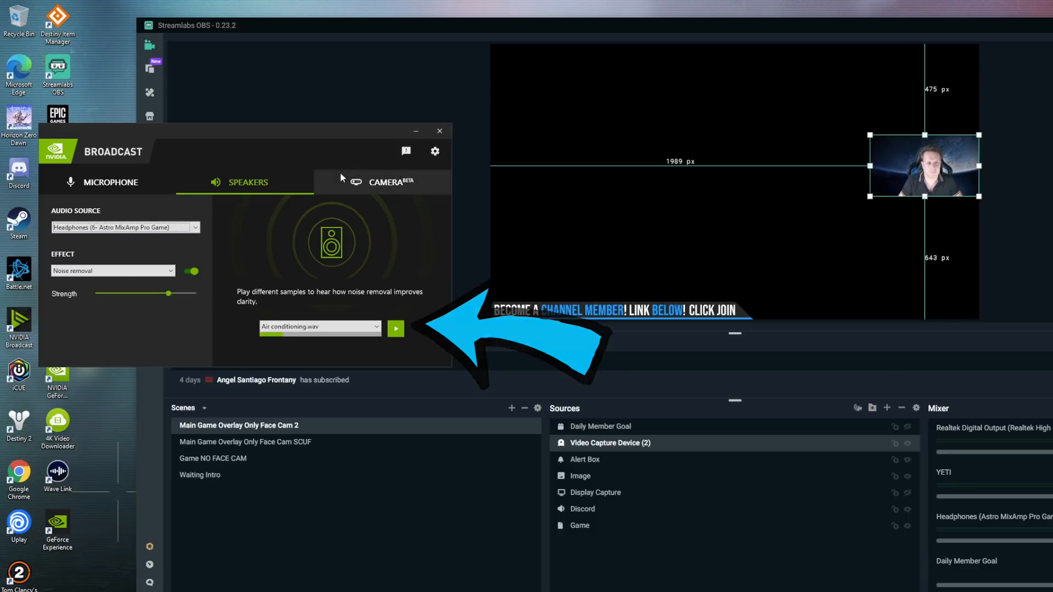
Step: Play Destiny 2's Inverted Spire with the background-replaced facecam overlay showing
{"action": "left_click", "coordinate": [387, 183]}
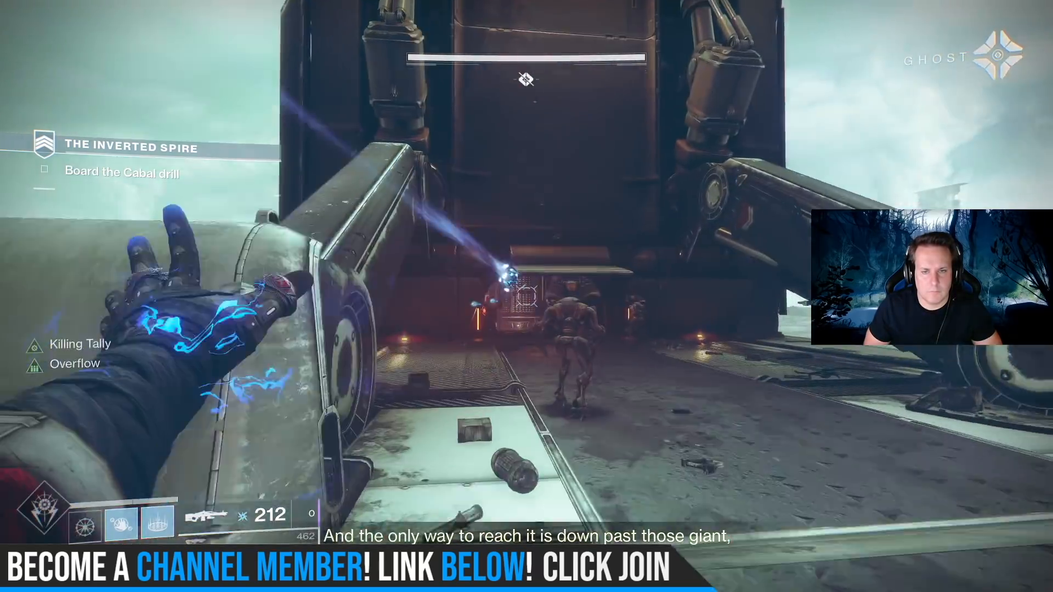
{"action": "left_click", "coordinate": [543, 278]}
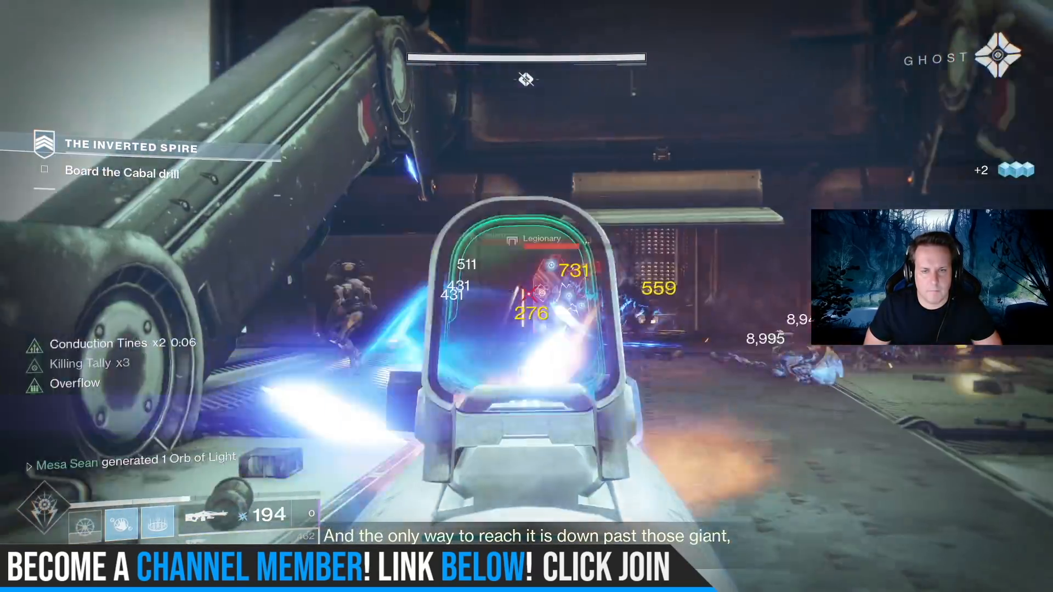